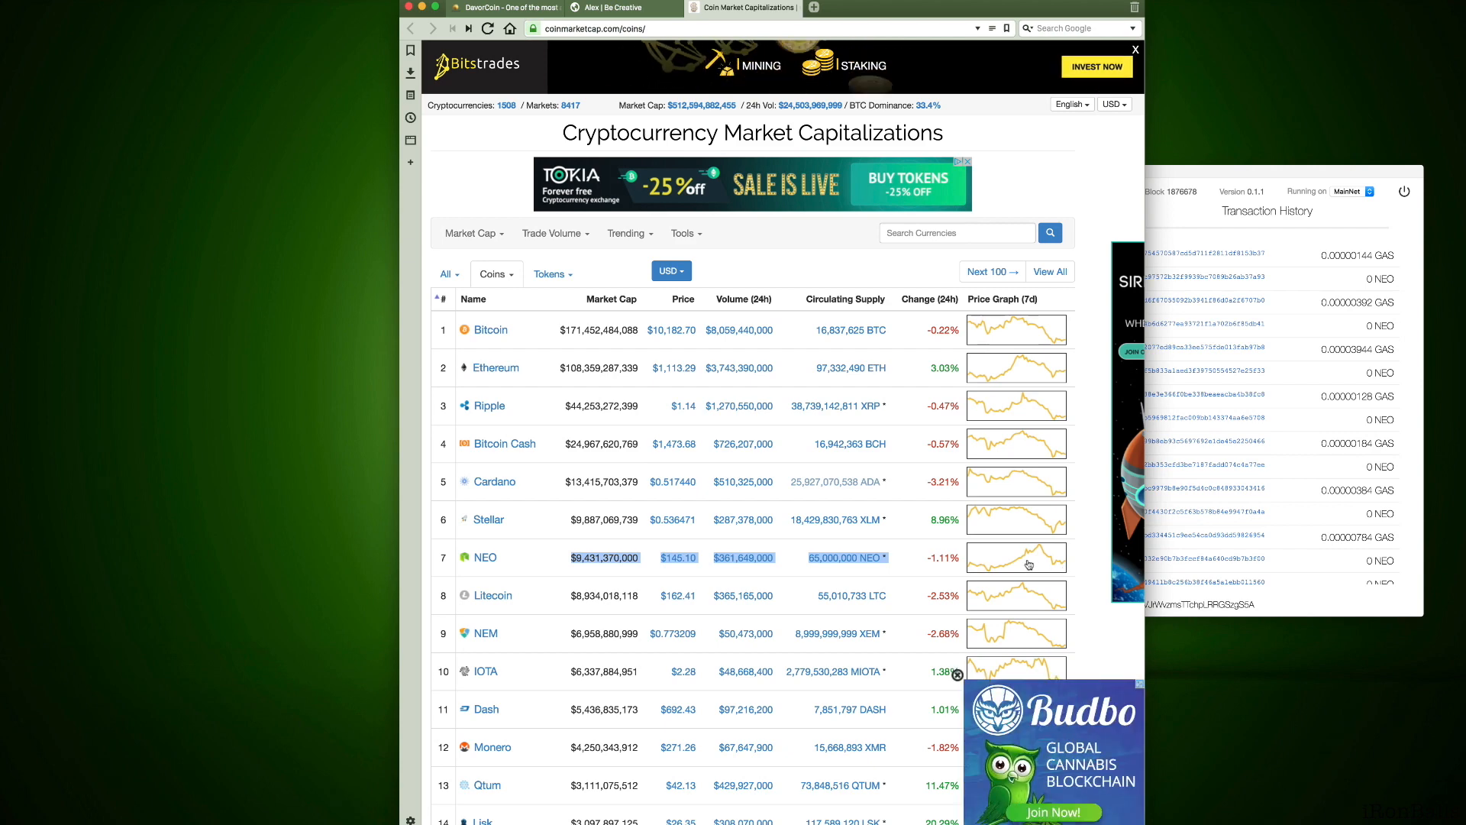
- View the Neon Wallet 0.1.2 release downloads on the CityOfZion GitHub releases page
left_click(486, 557)
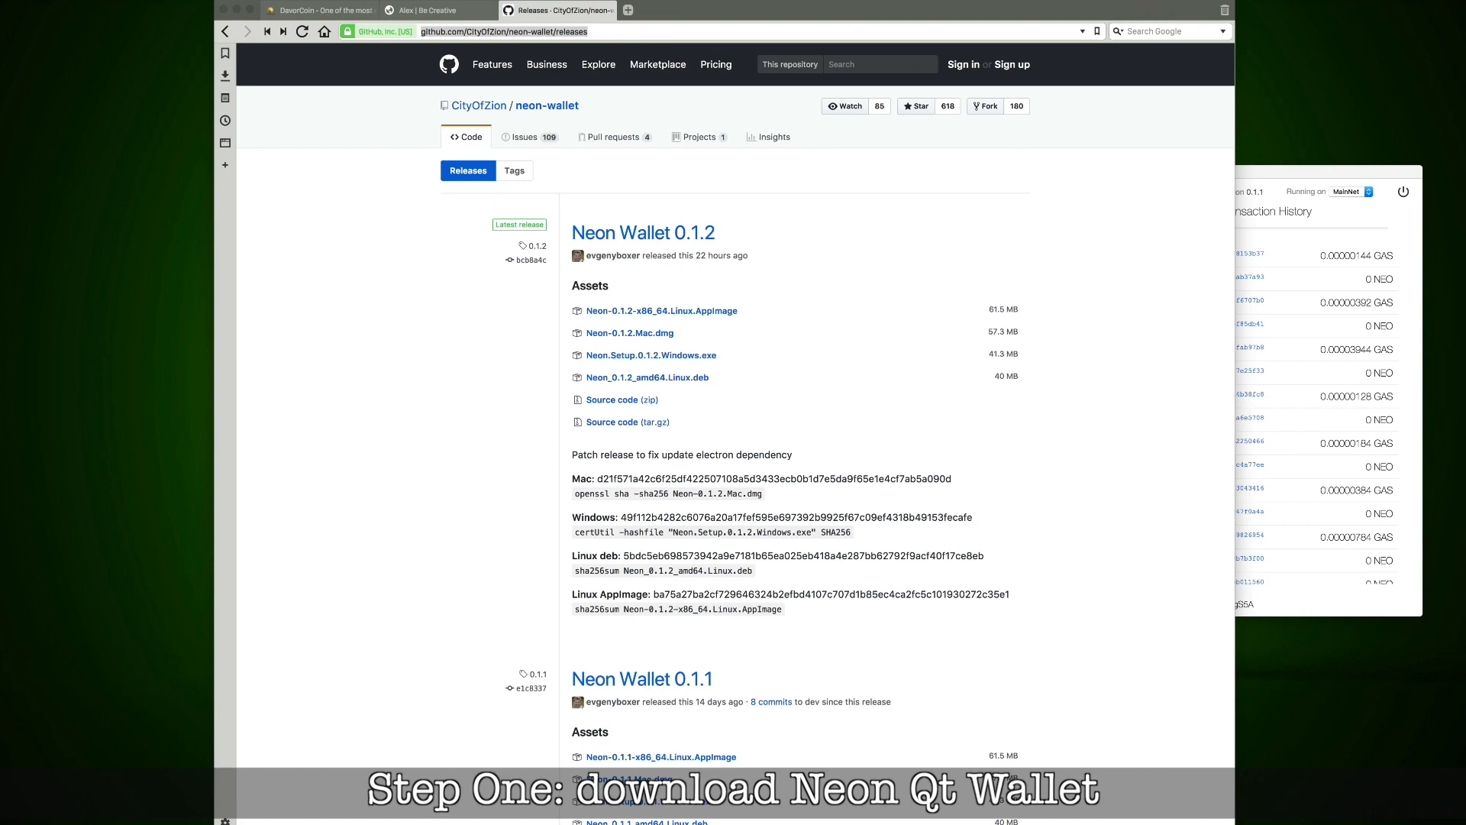
left_click(513, 32)
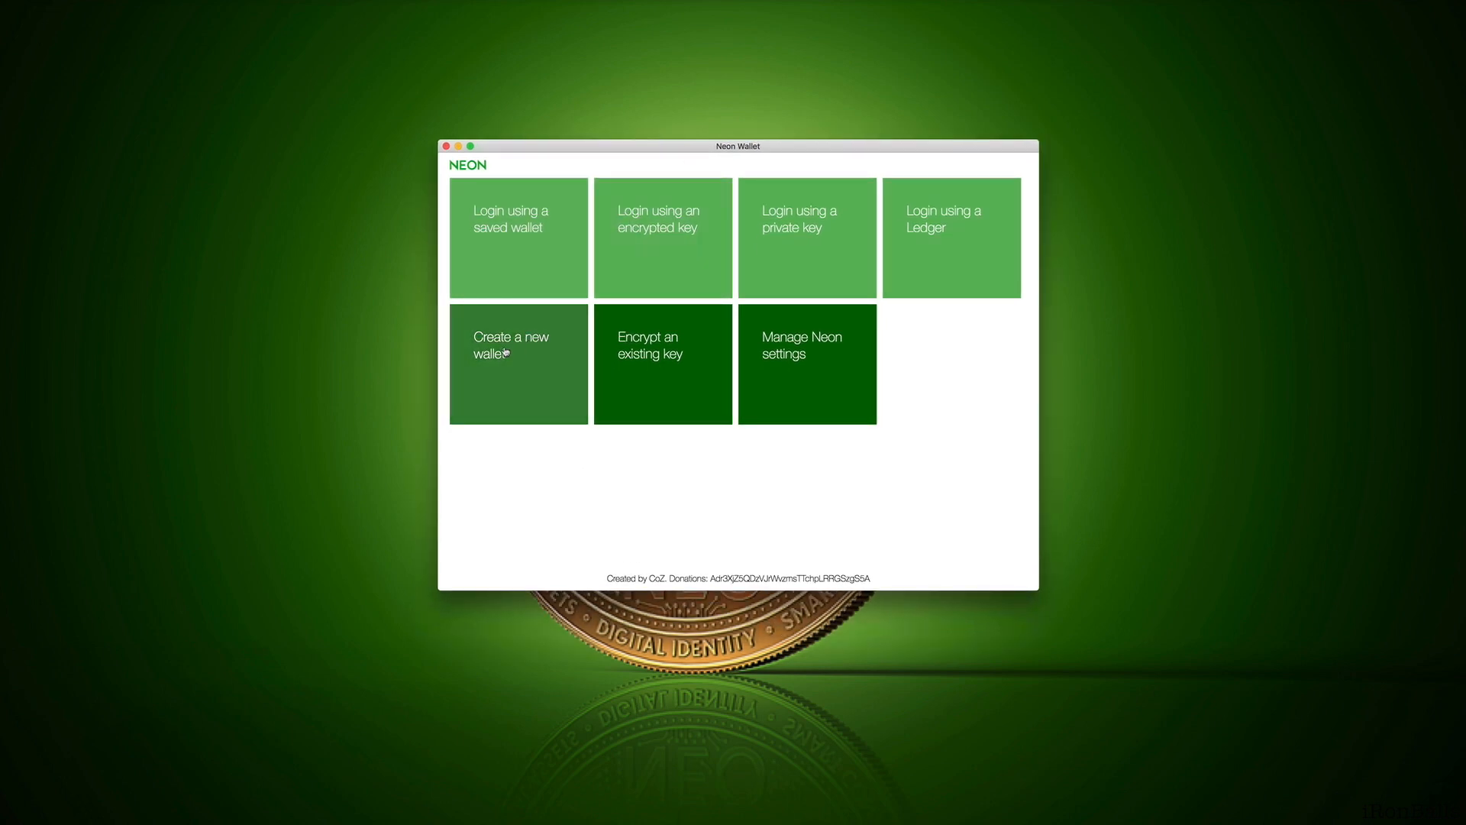
mouse_move(504, 351)
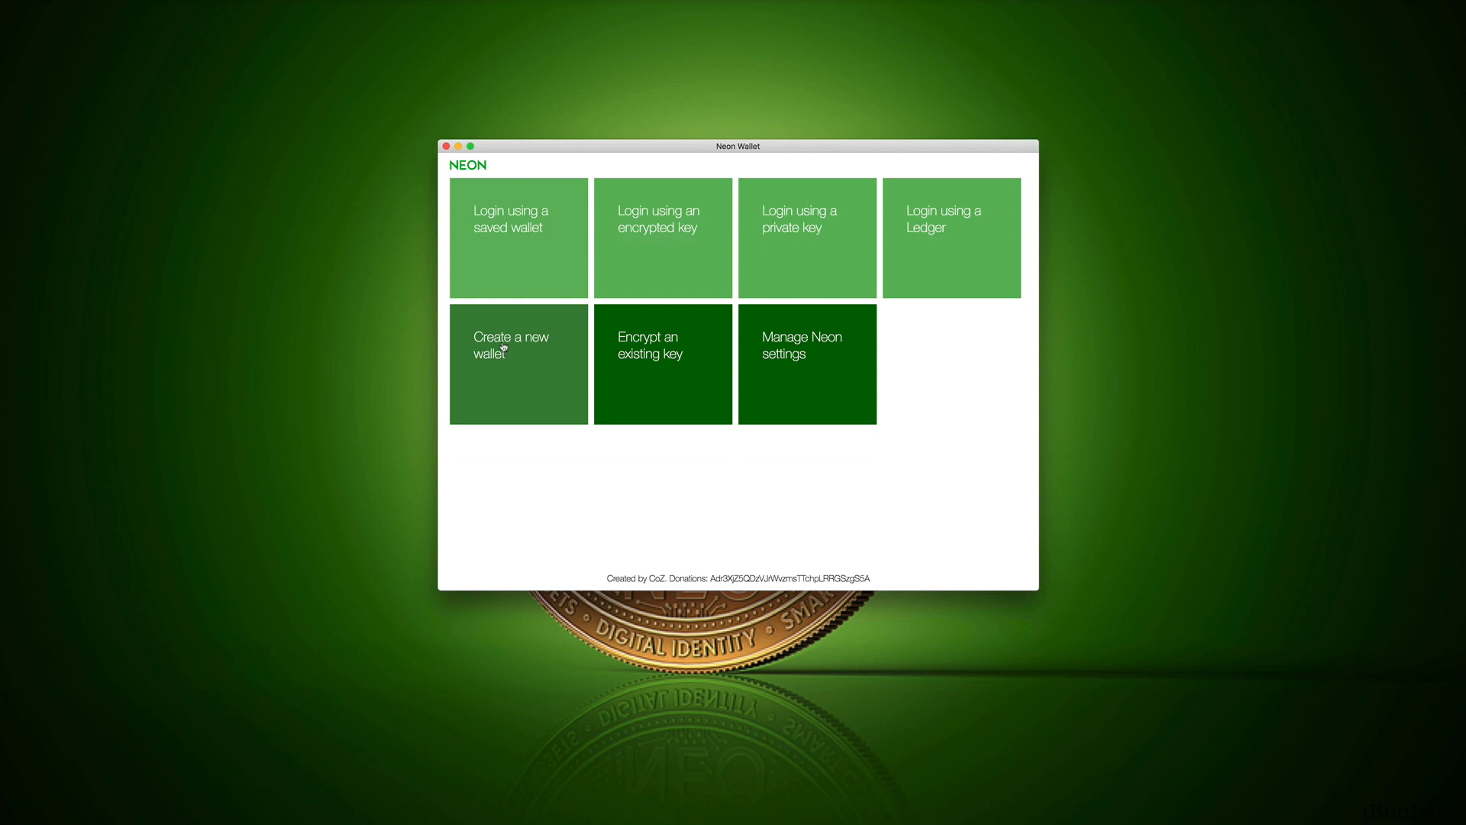
- Create a new wallet, confirm the passphrase and generate its encrypted keys
left_click(510, 345)
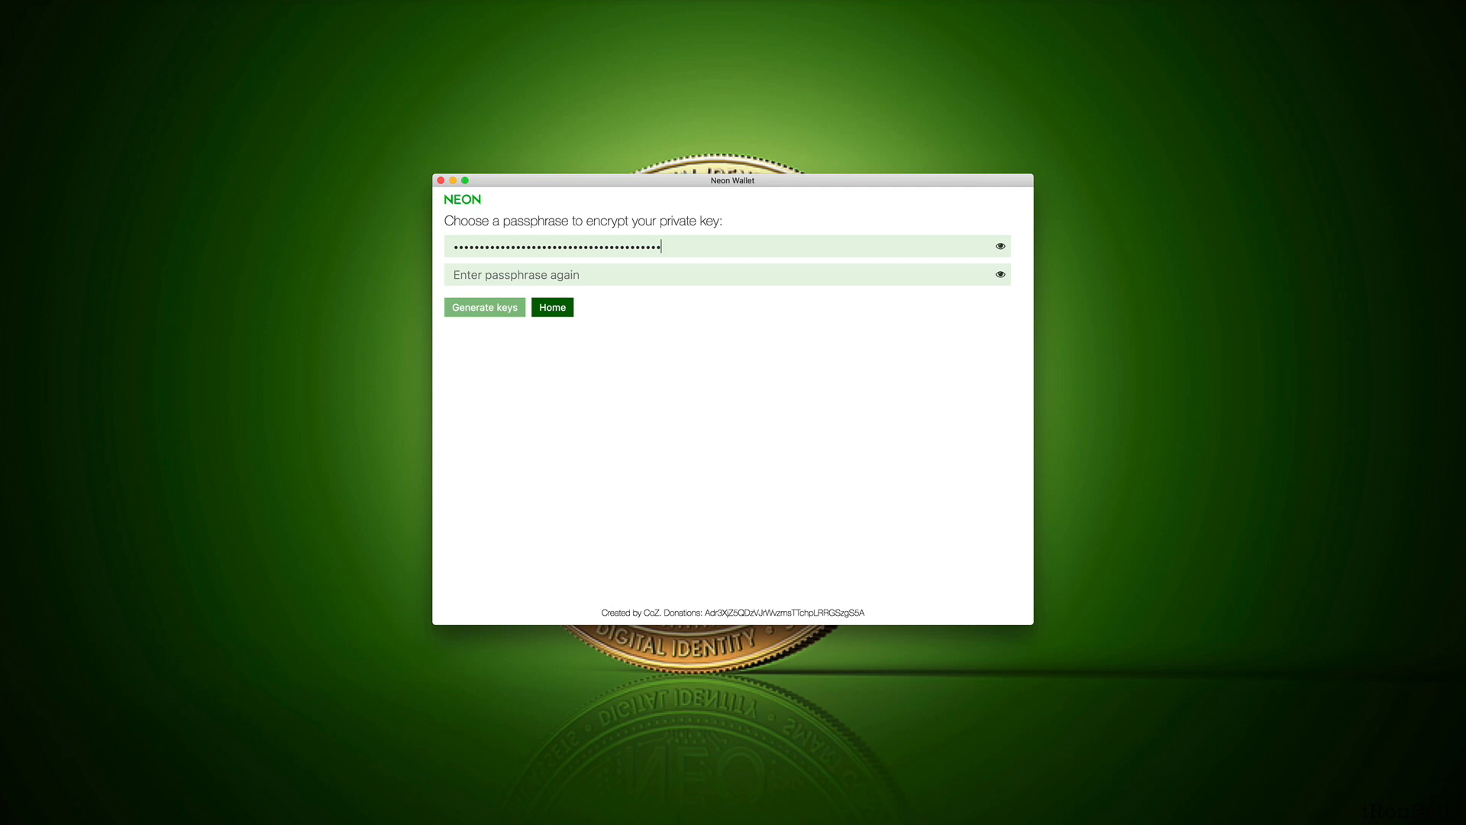
left_click(484, 307)
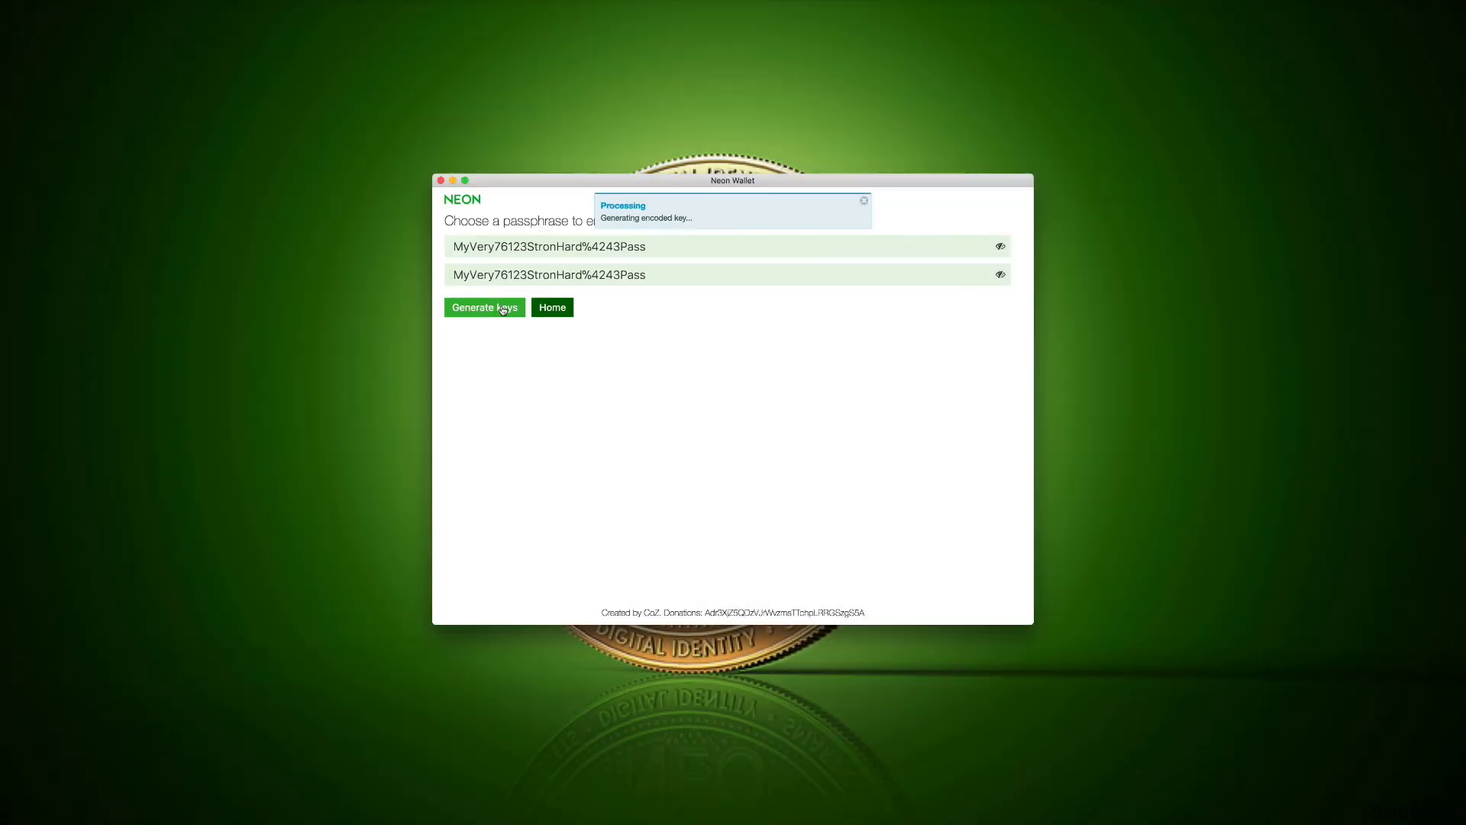
left_click(485, 307)
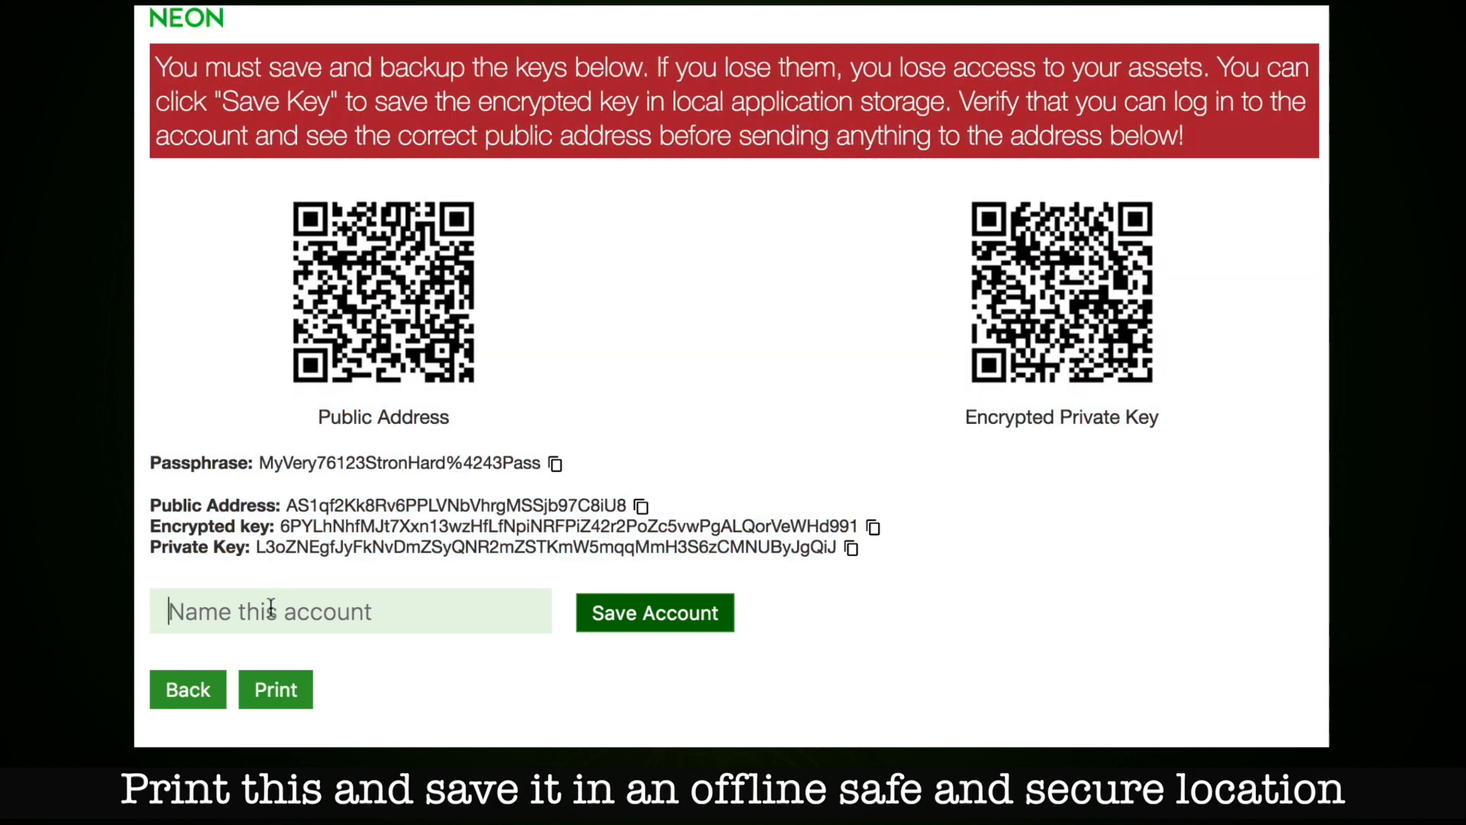
- Save the new wallet as 'My Account Neon' and go back to the start screen
type("My Account Neon")
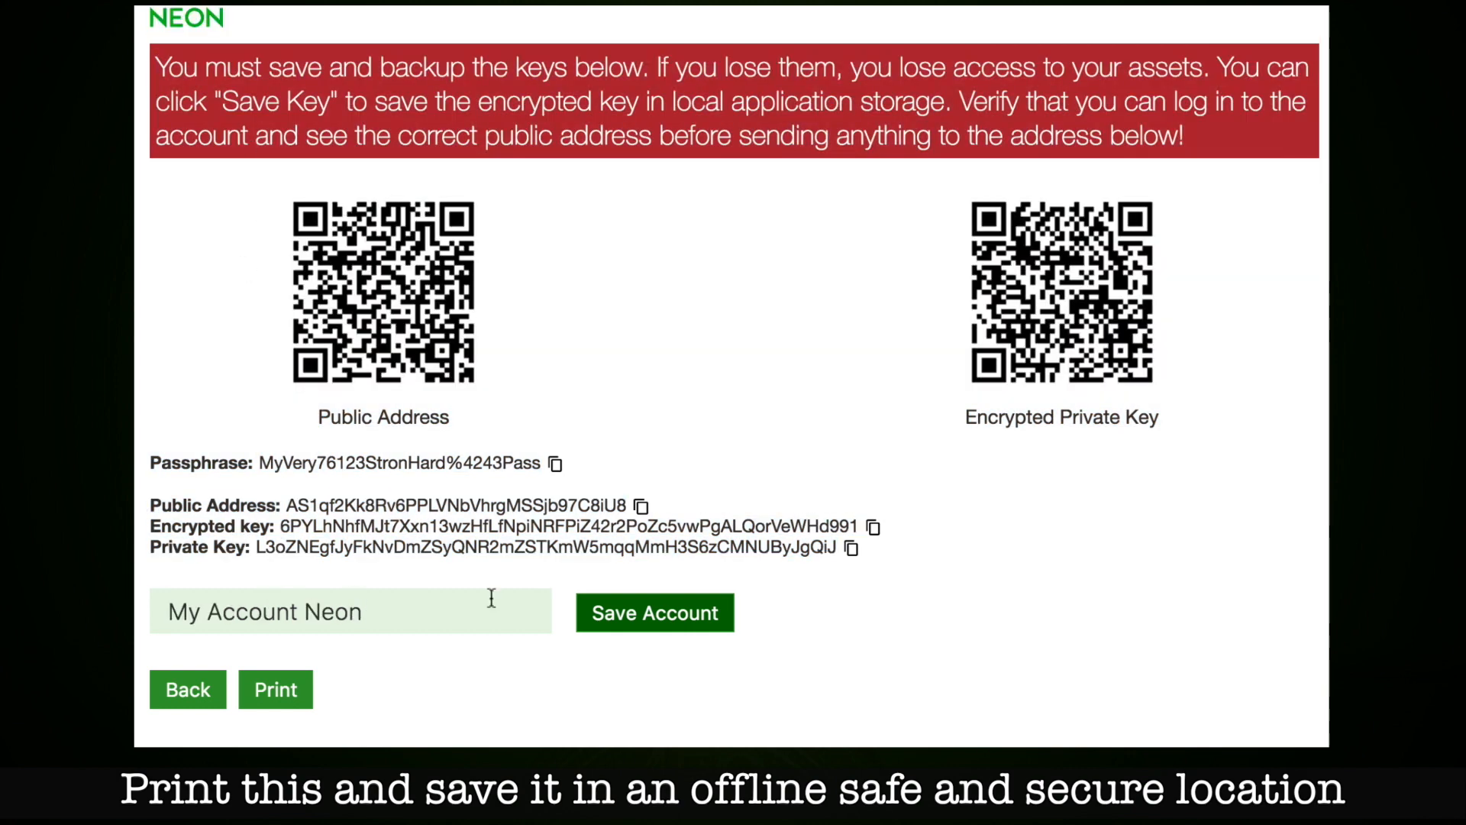
left_click(350, 611)
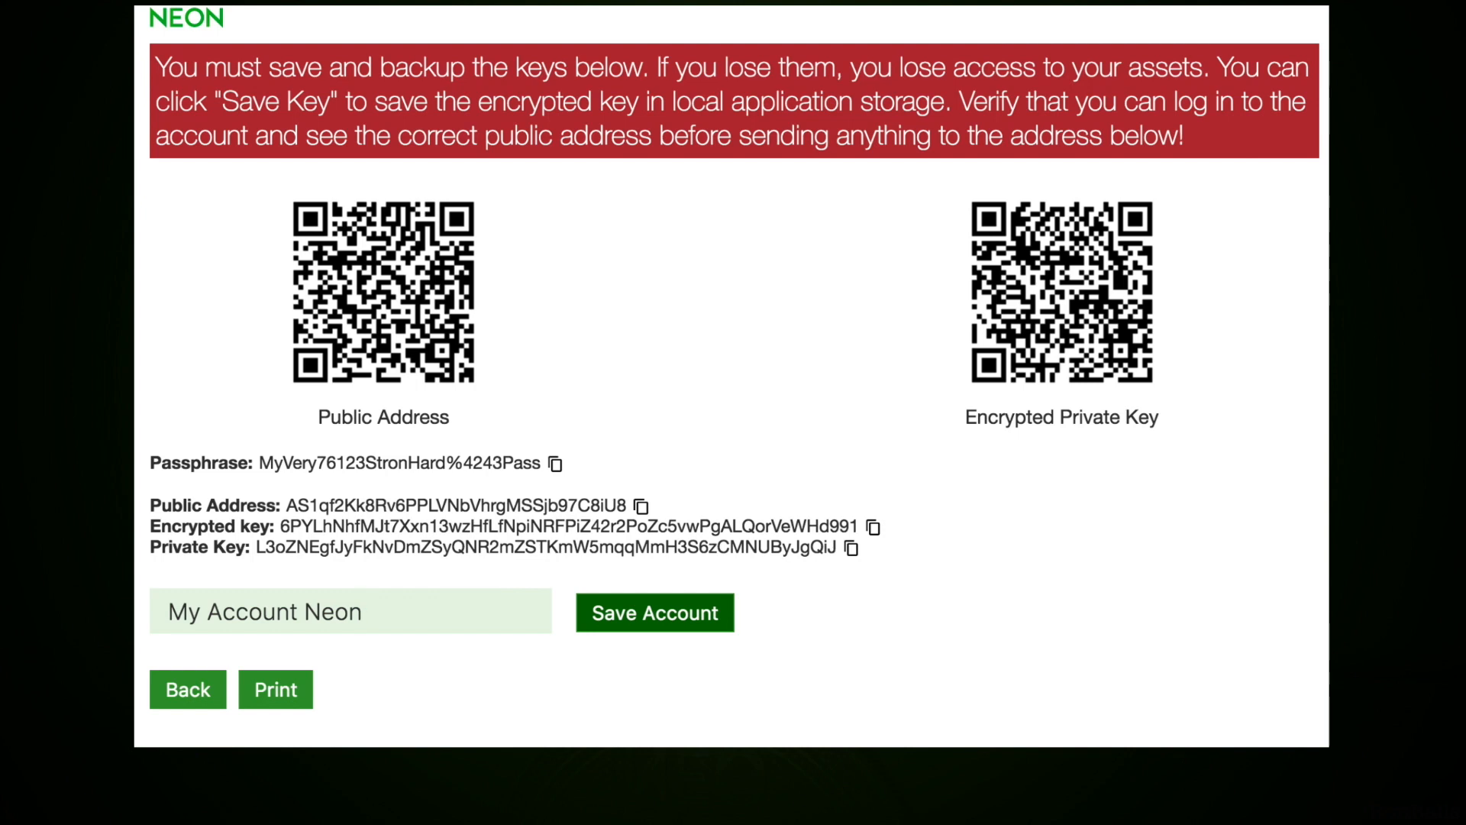
left_click(350, 612)
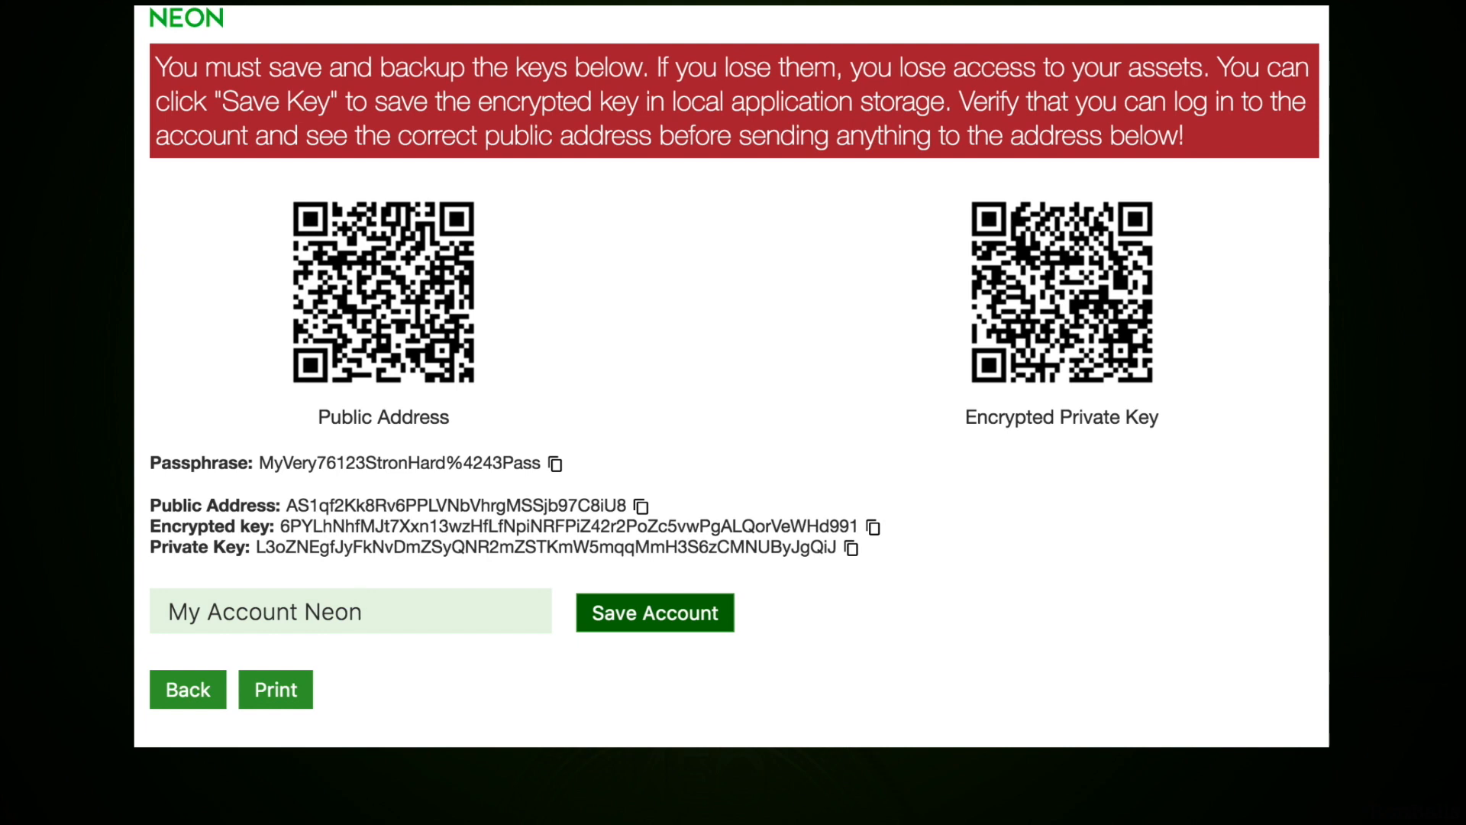
left_click(348, 611)
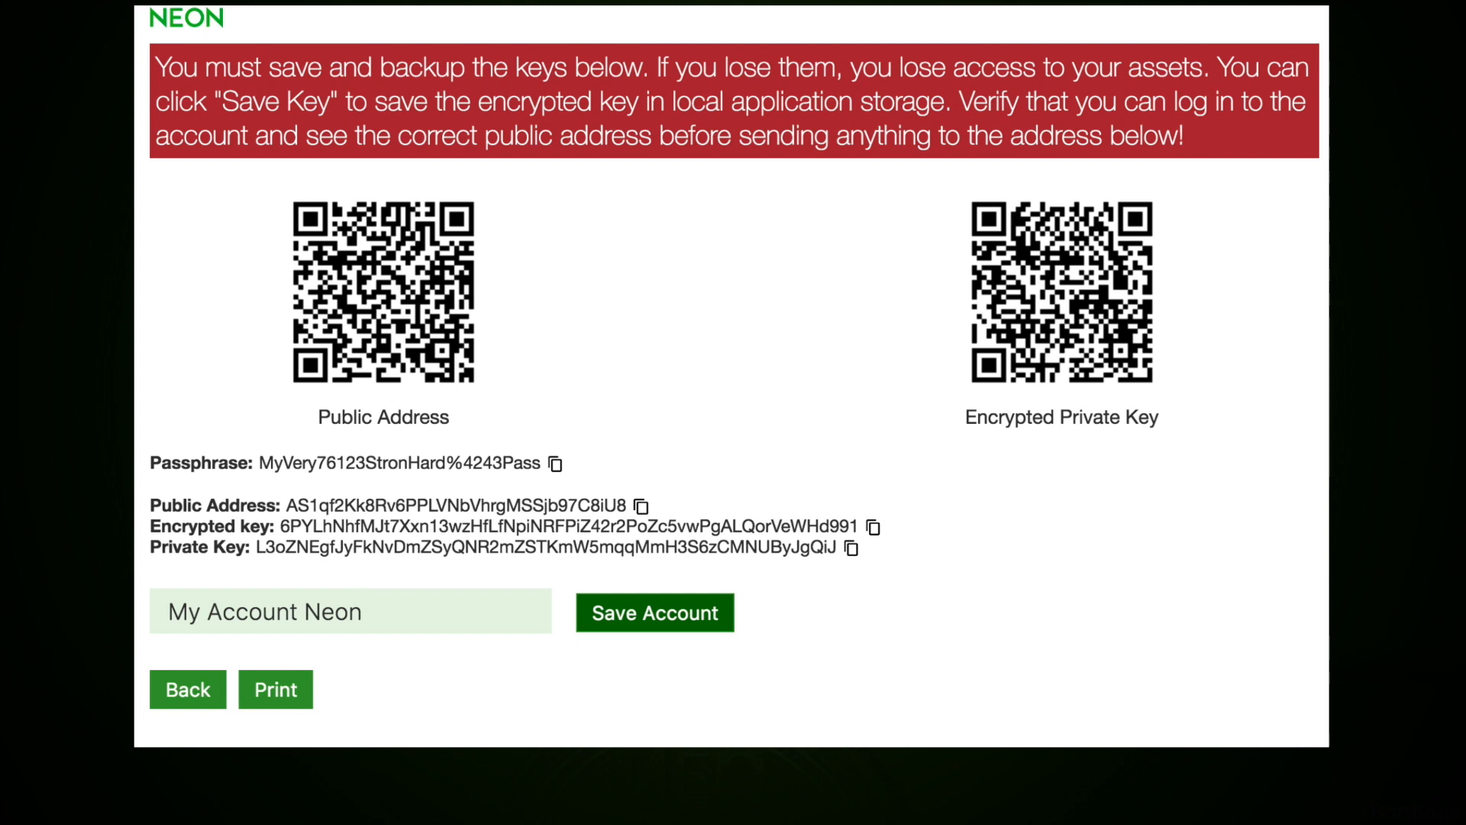
left_click(348, 611)
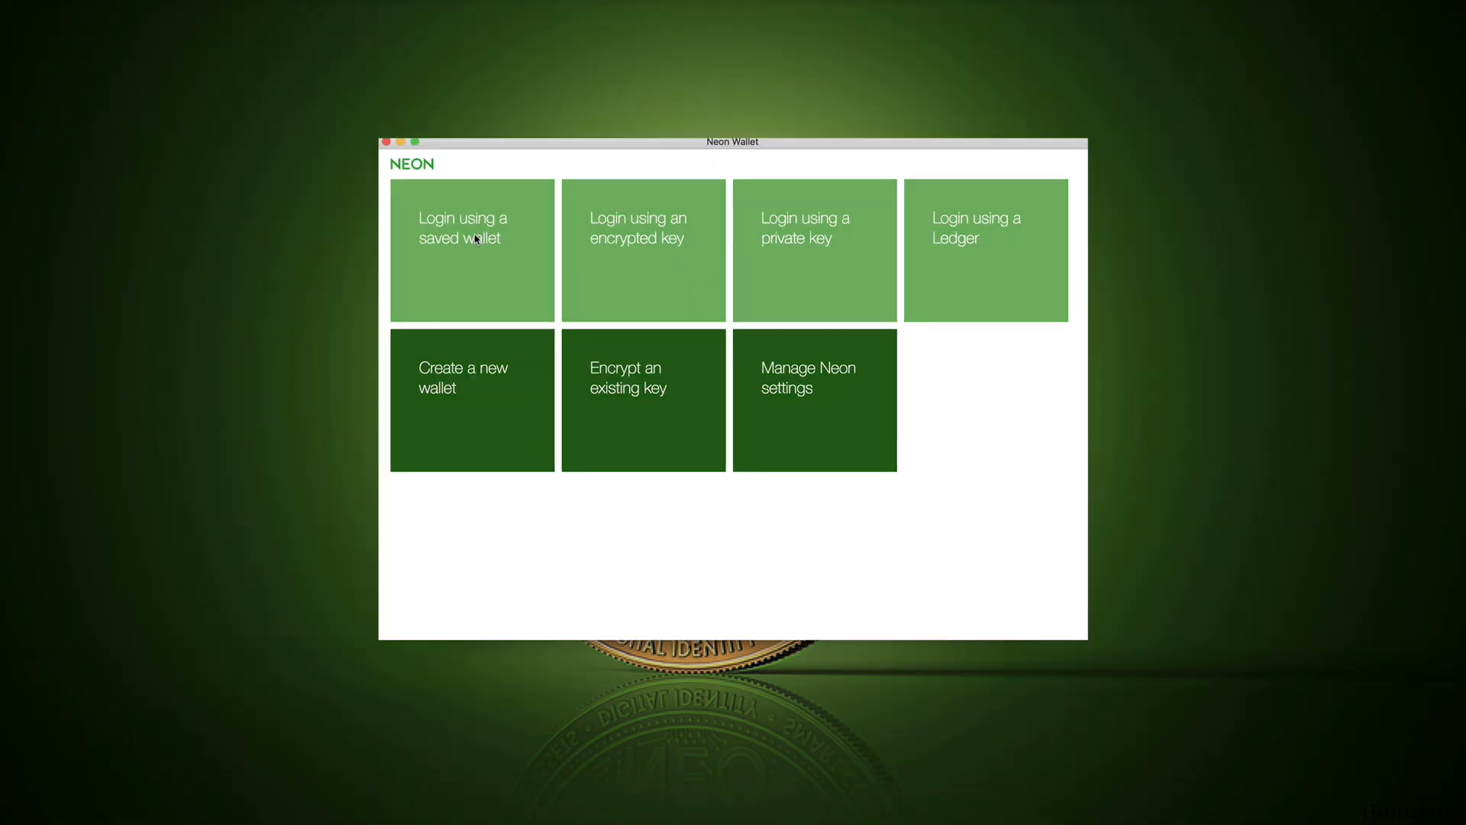
- Log in with the saved Matrix wallet to reach its dashboard with 1 NEO and GAS balance
left_click(472, 229)
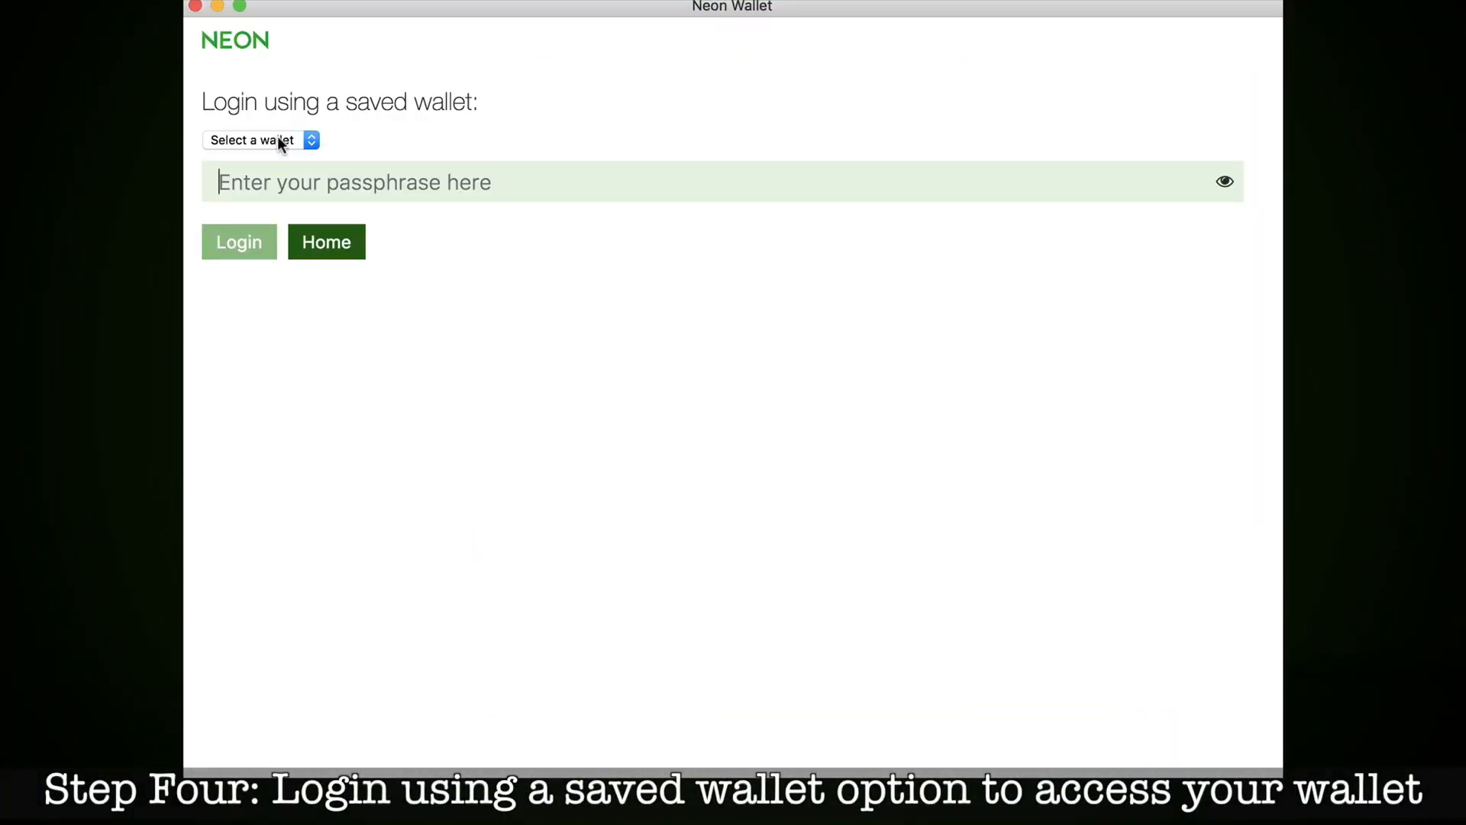
left_click(259, 139)
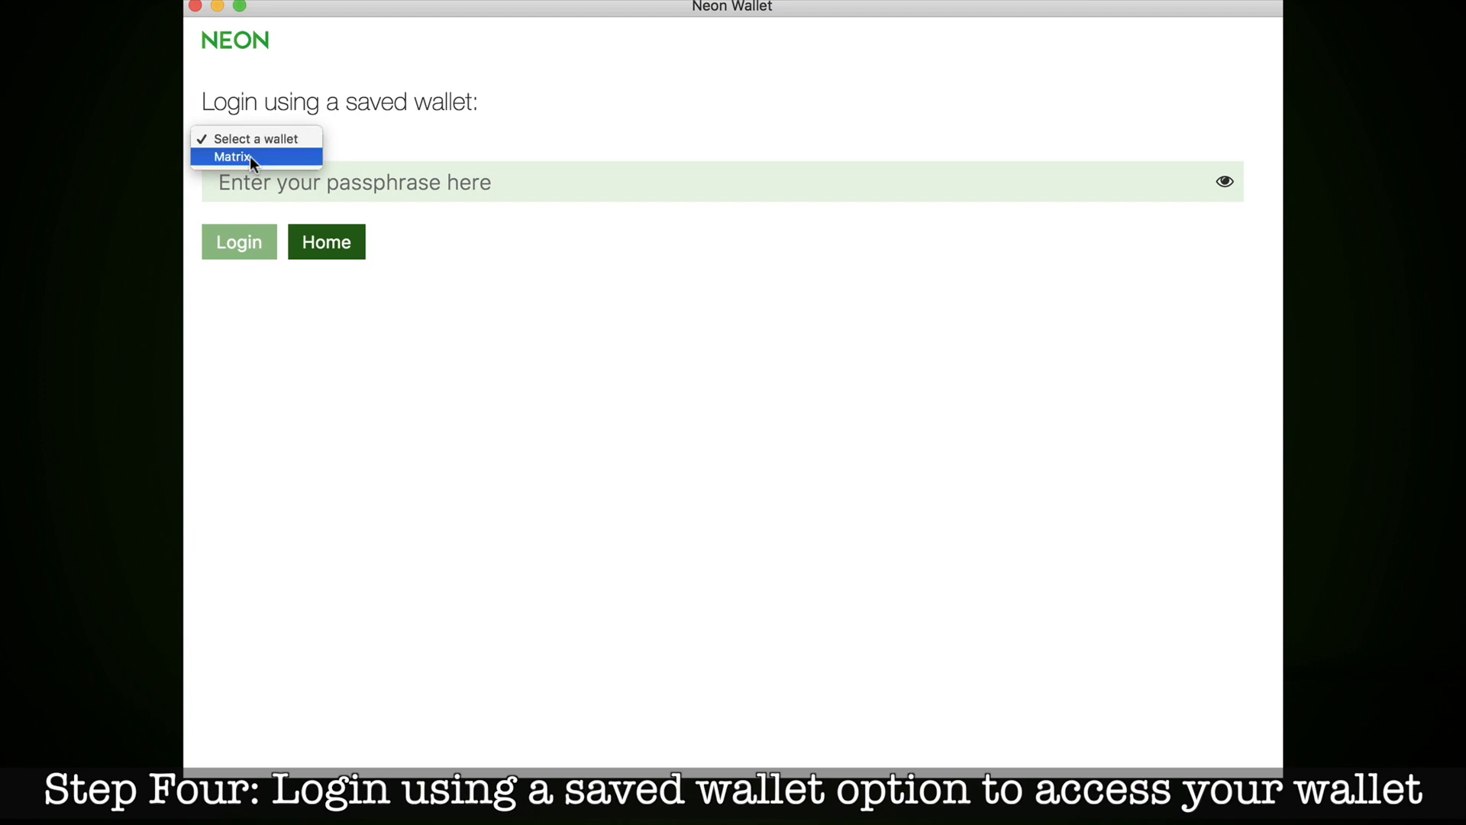
left_click(233, 155)
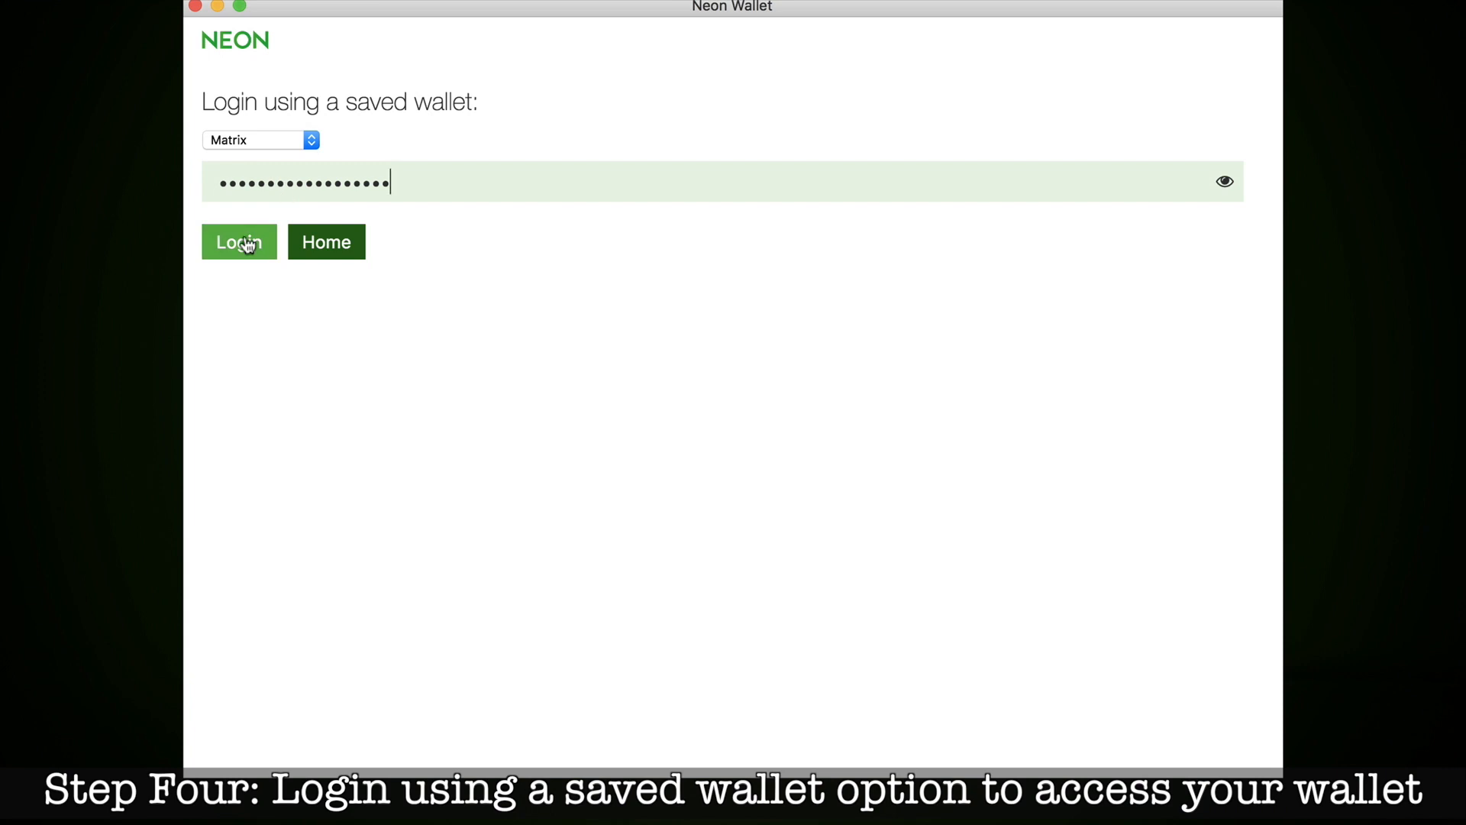
left_click(239, 242)
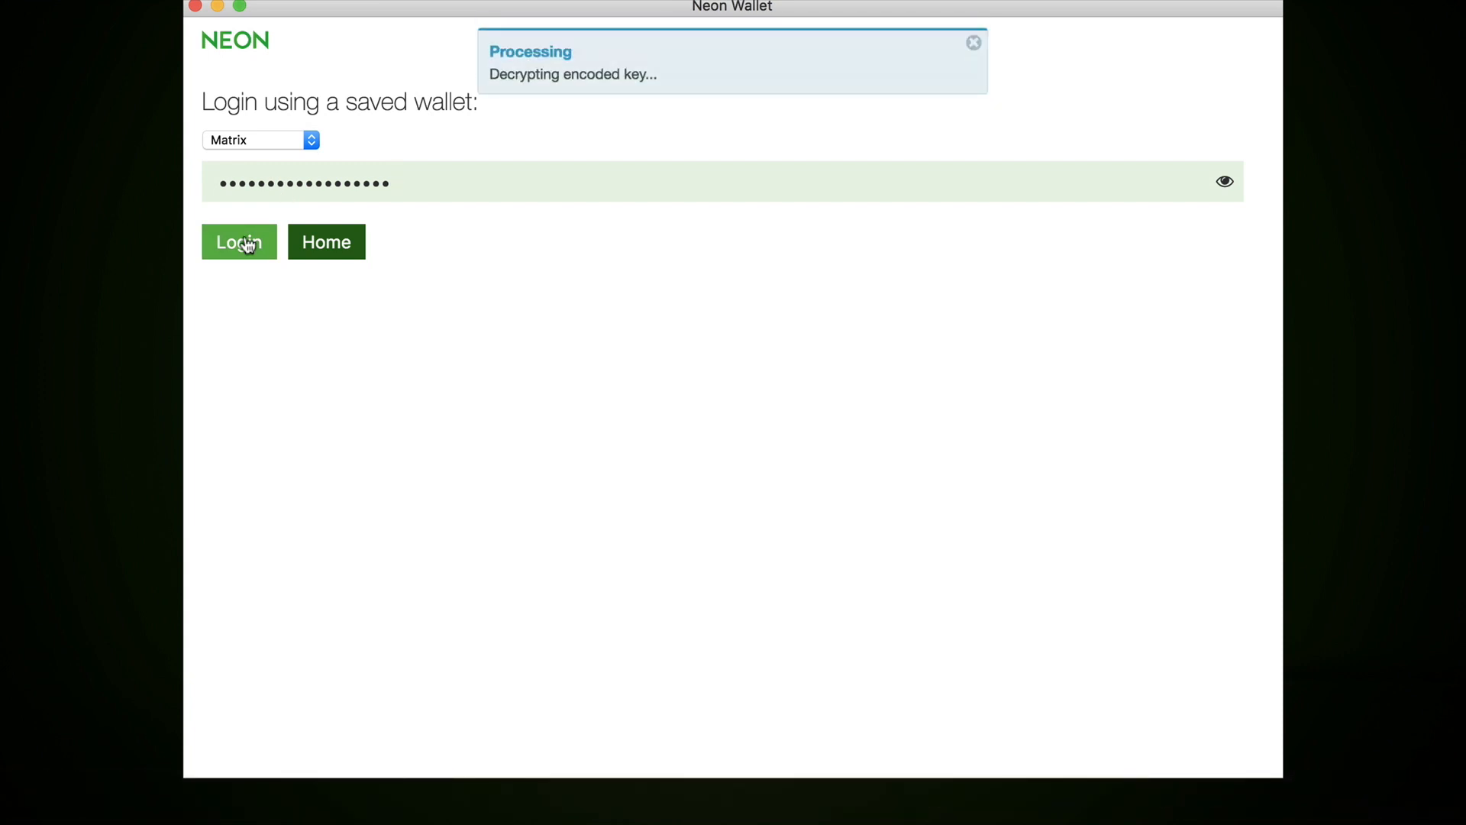
left_click(238, 242)
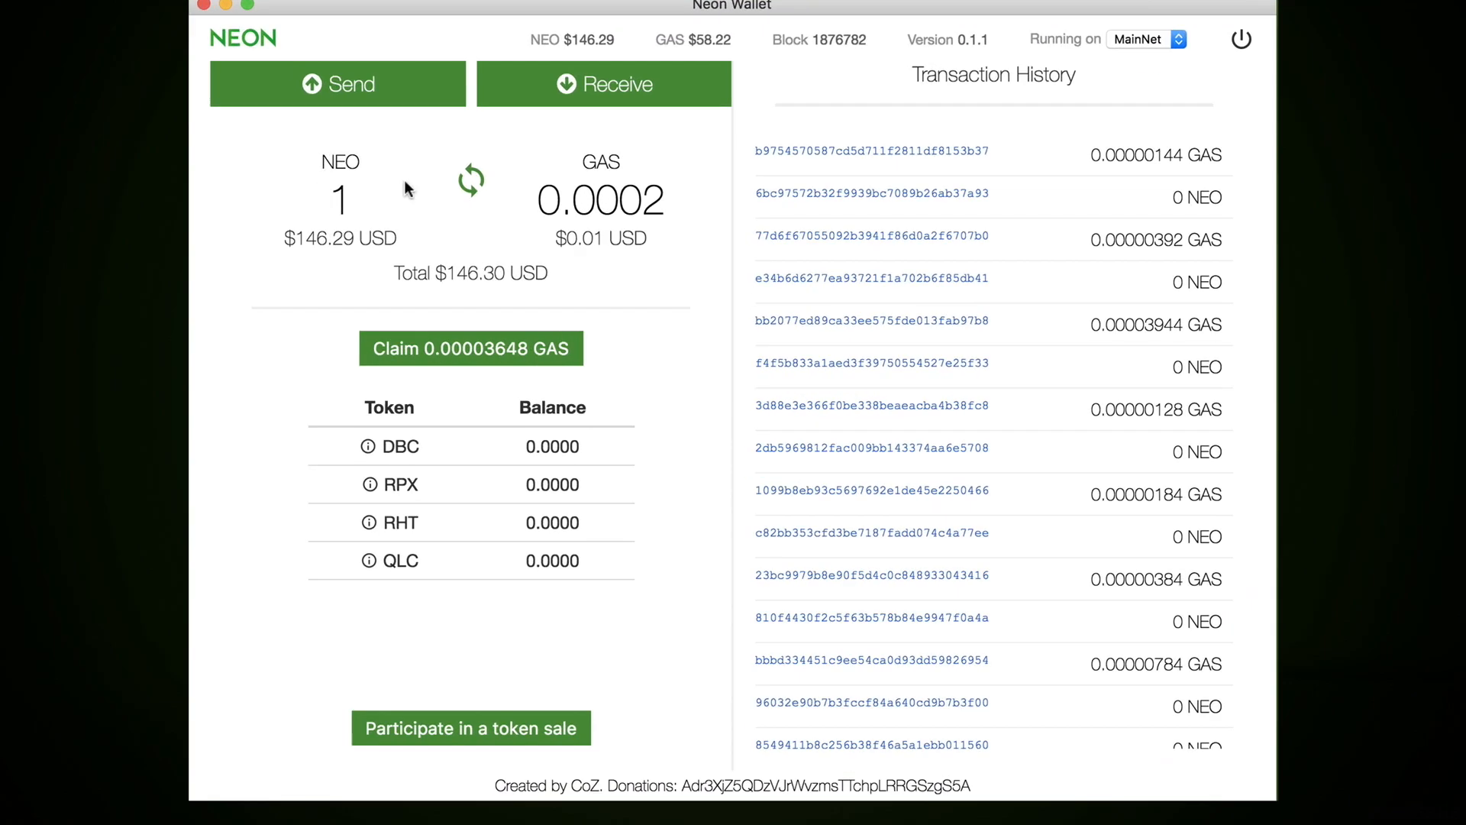
mouse_move(841, 687)
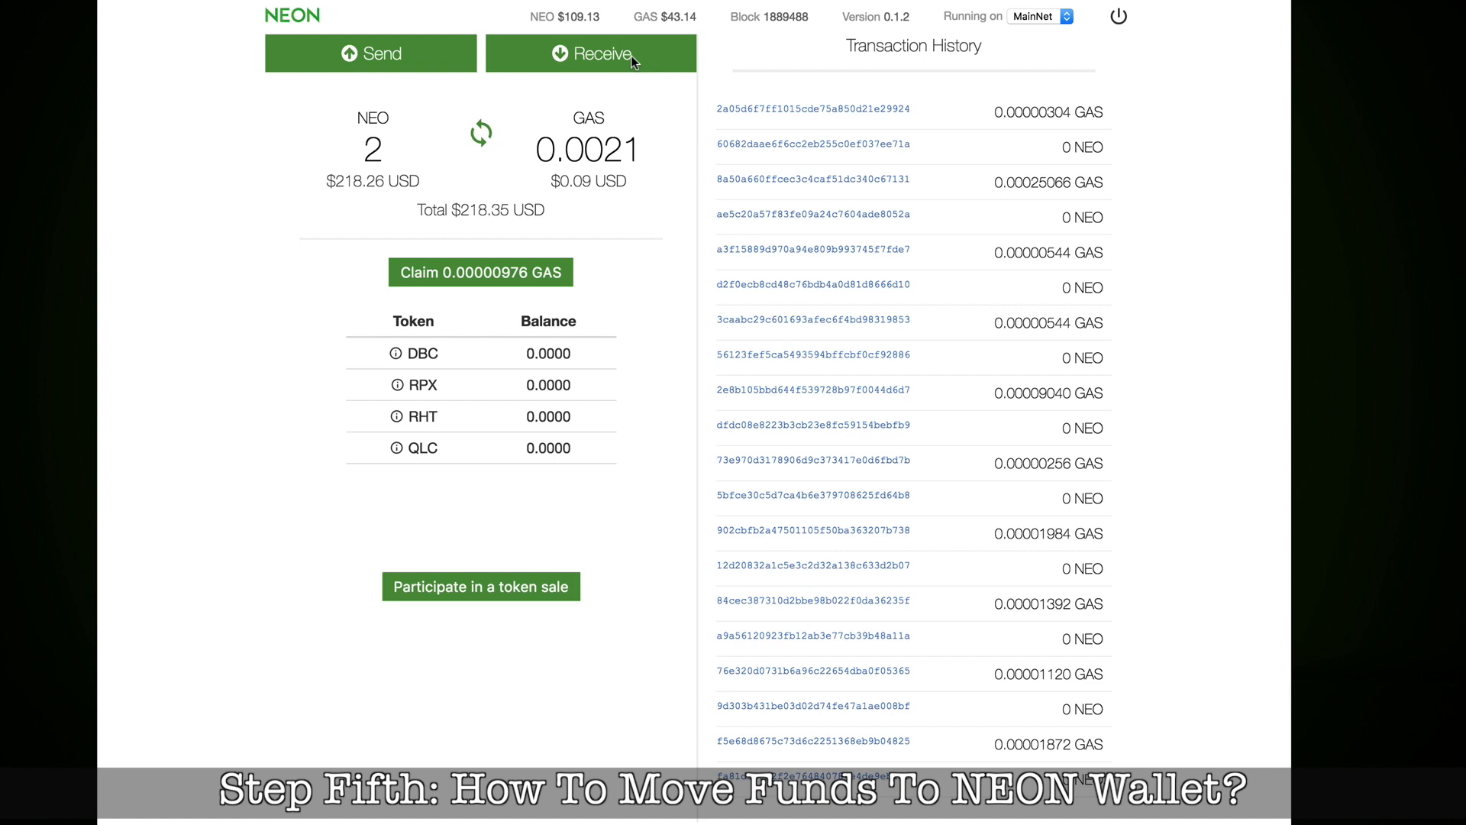
- Show the wallet's receiving address details before moving to the Send form
left_click(598, 54)
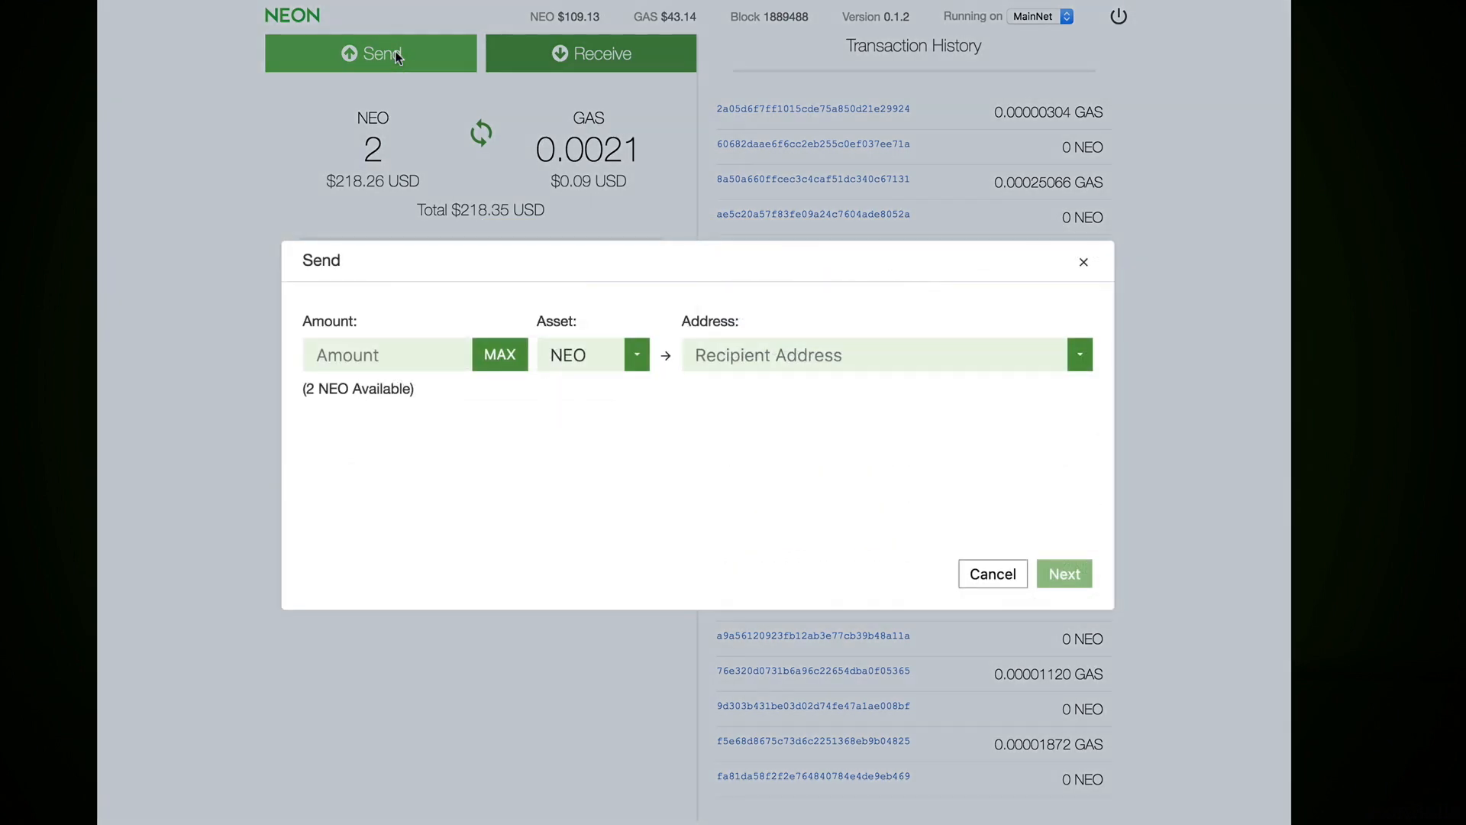
- Fill the MAX amount, switch the asset to GAS (0.00214535) and enter recipient '1dfsdf'
left_click(500, 355)
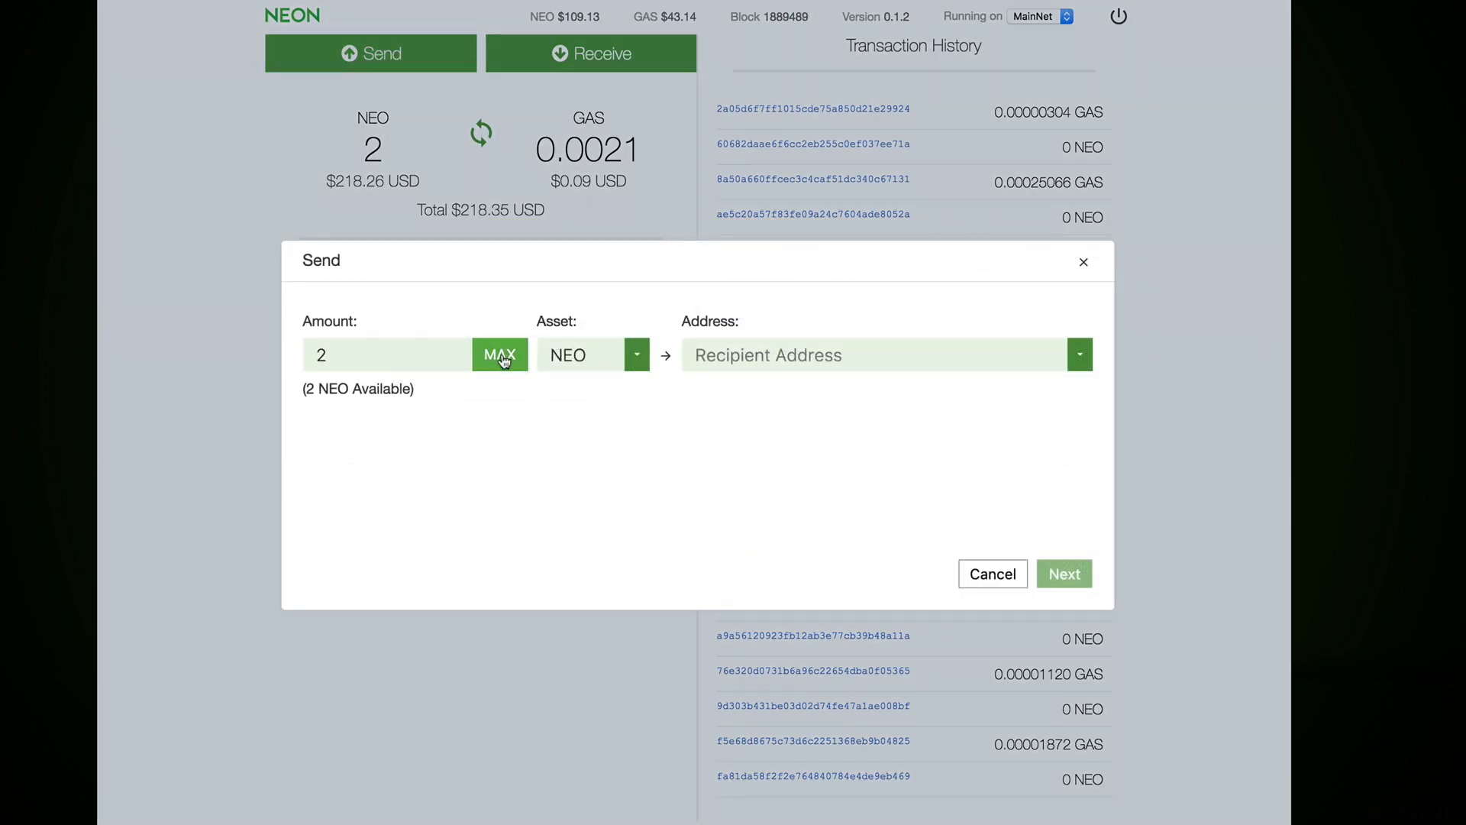
double_click(320, 354)
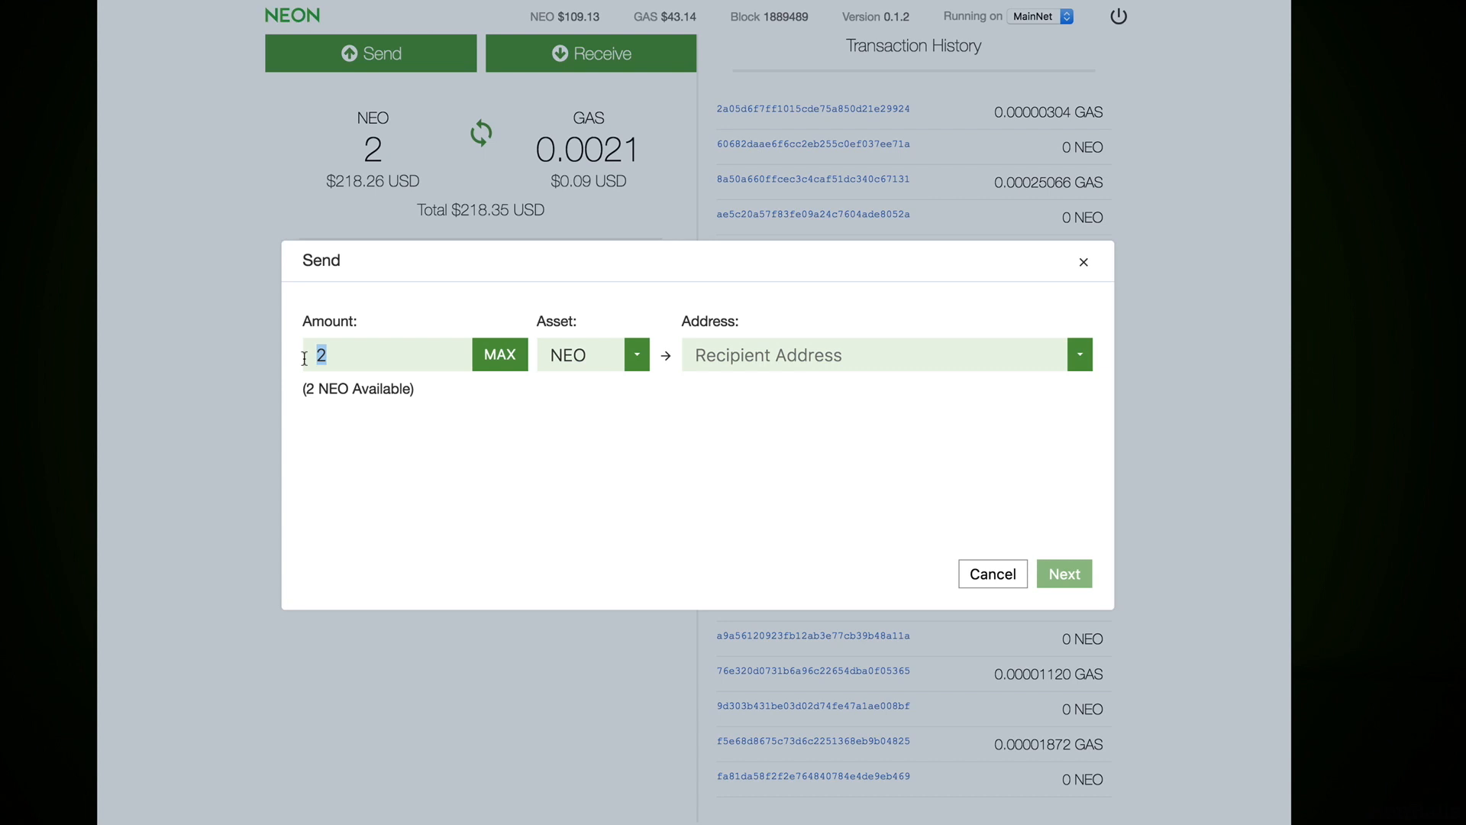
left_click(636, 355)
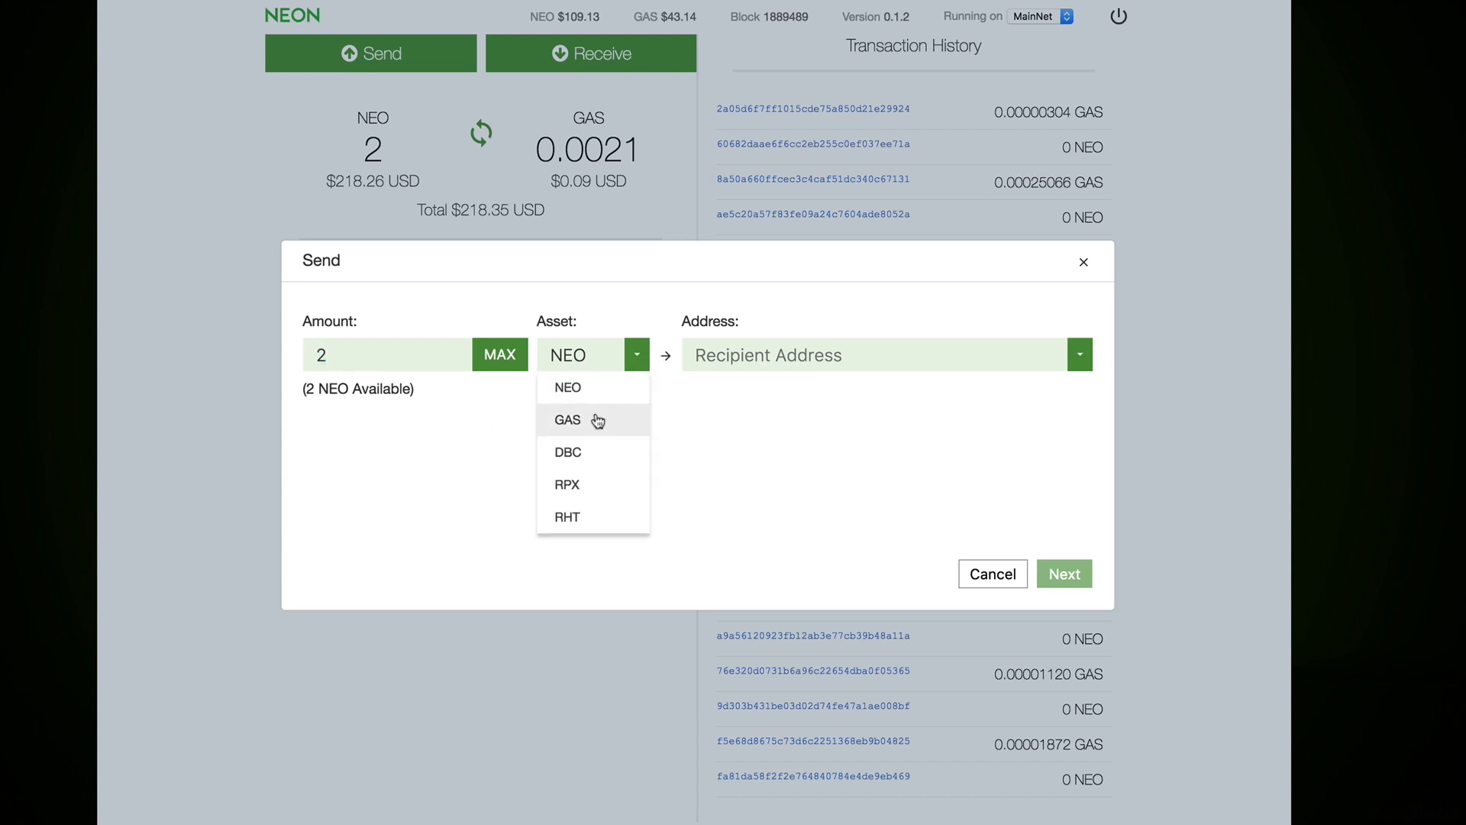
left_click(566, 419)
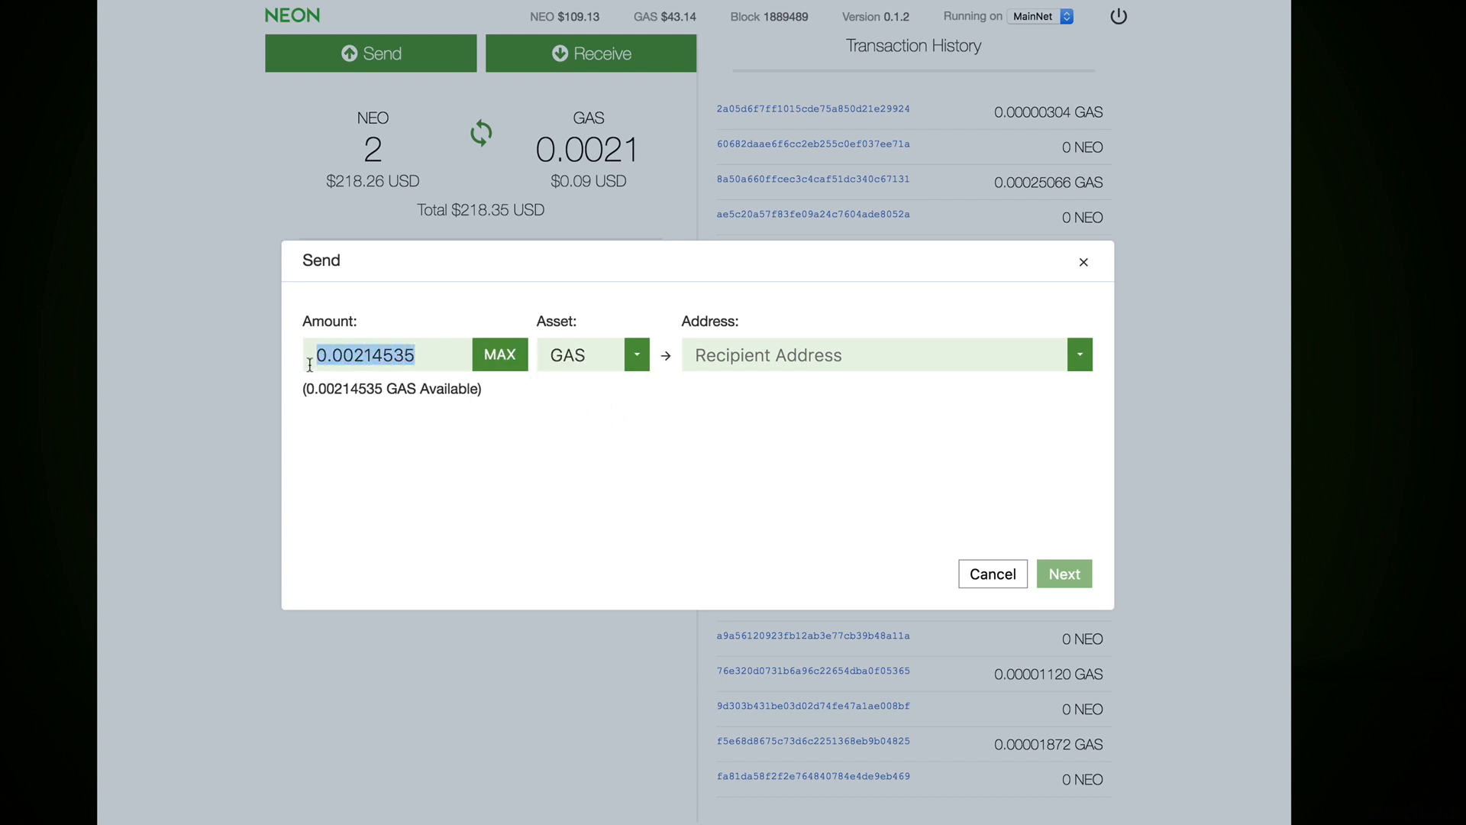
type("1dfsdf")
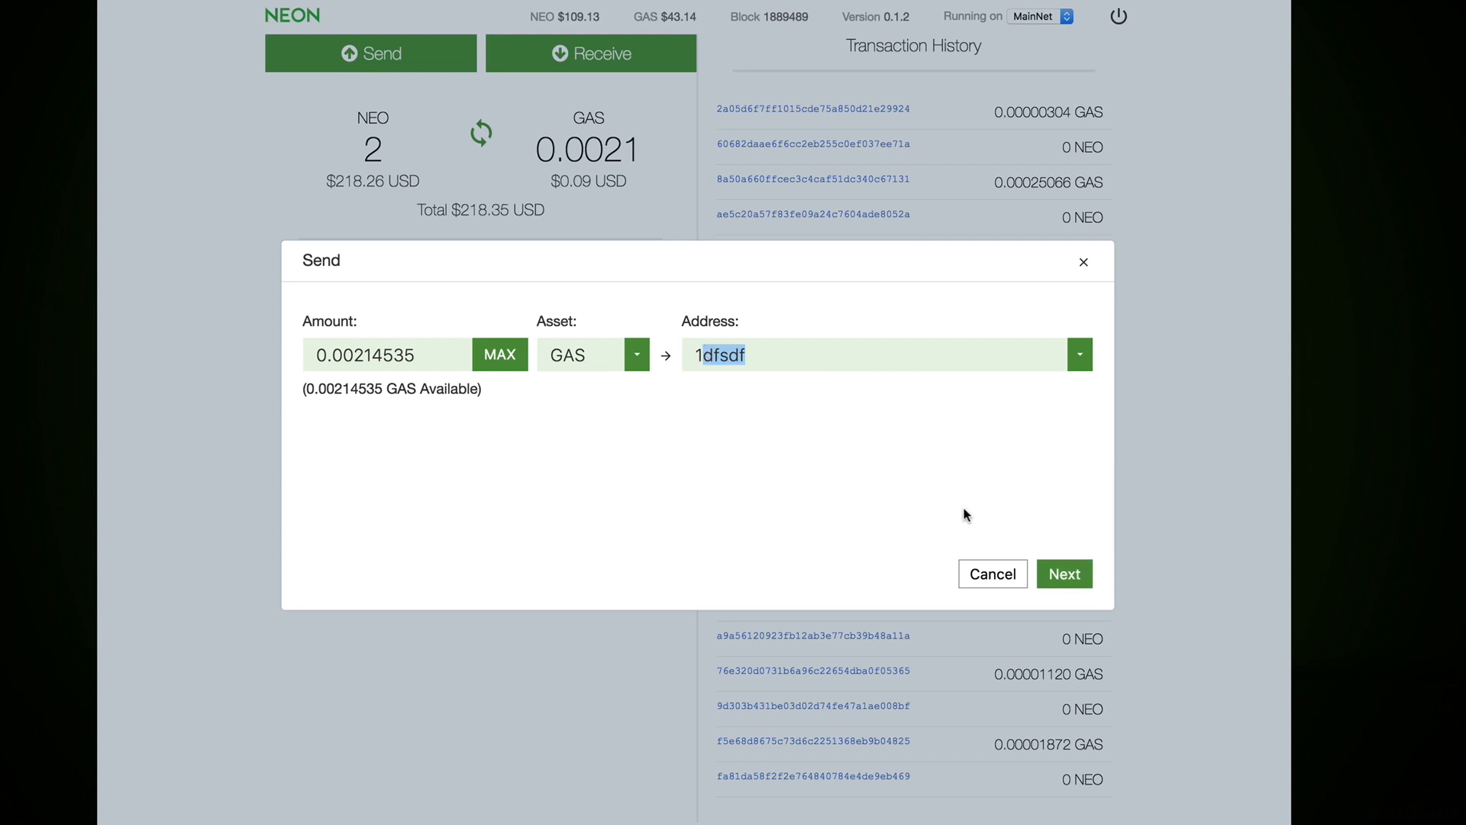
mouse_move(994, 580)
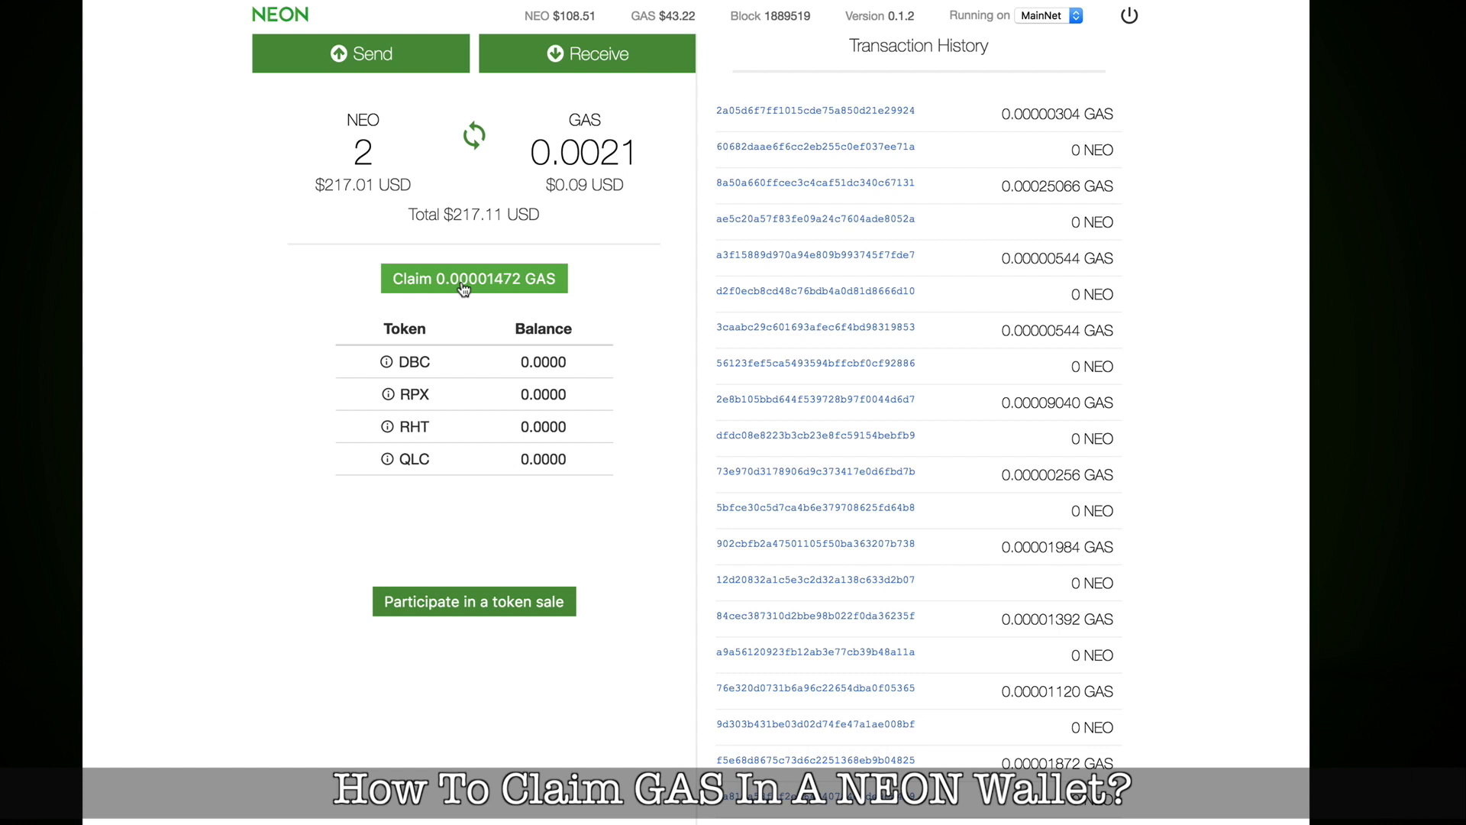
mouse_move(482, 278)
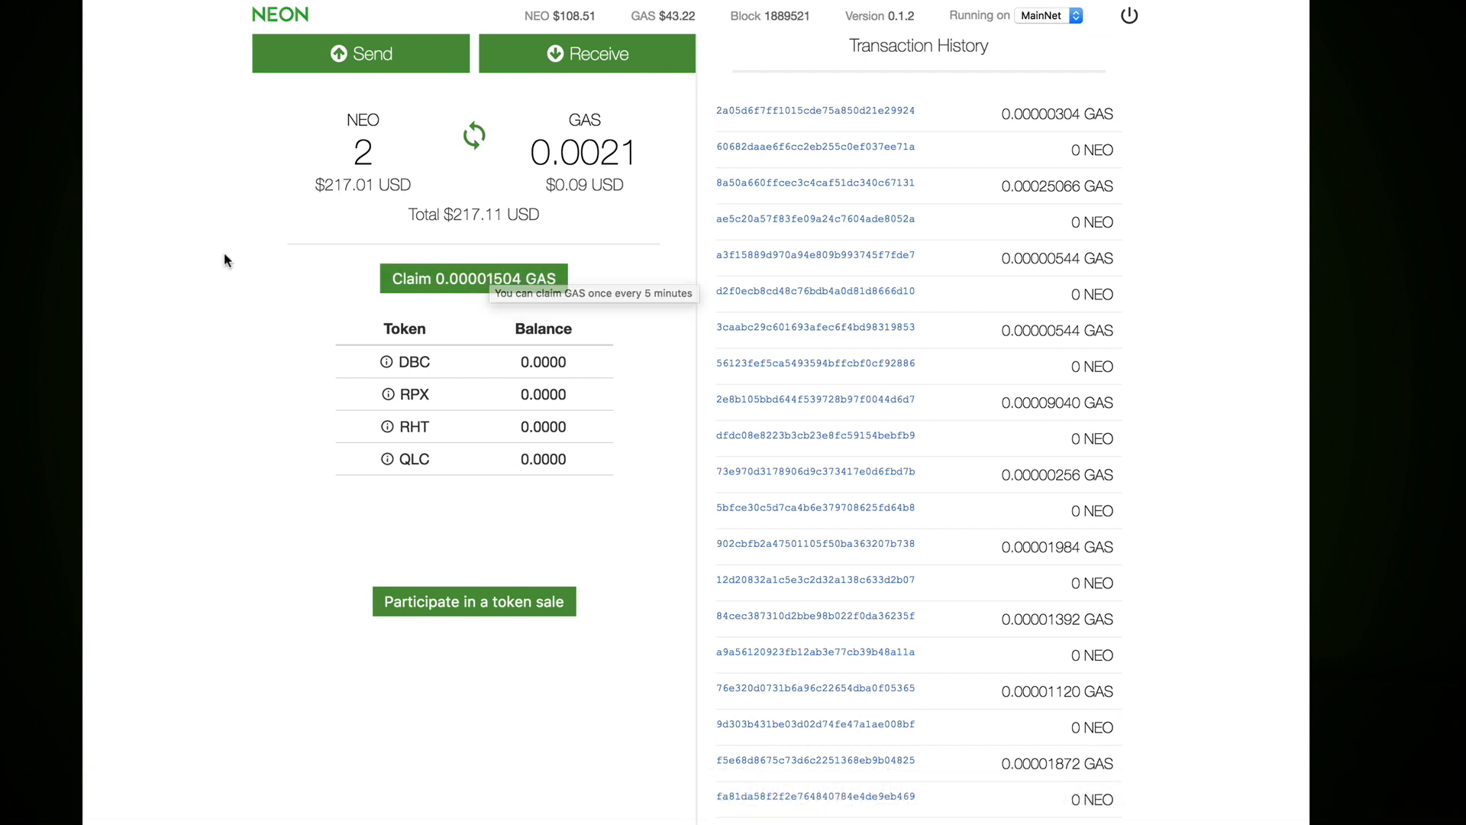
mouse_move(268, 219)
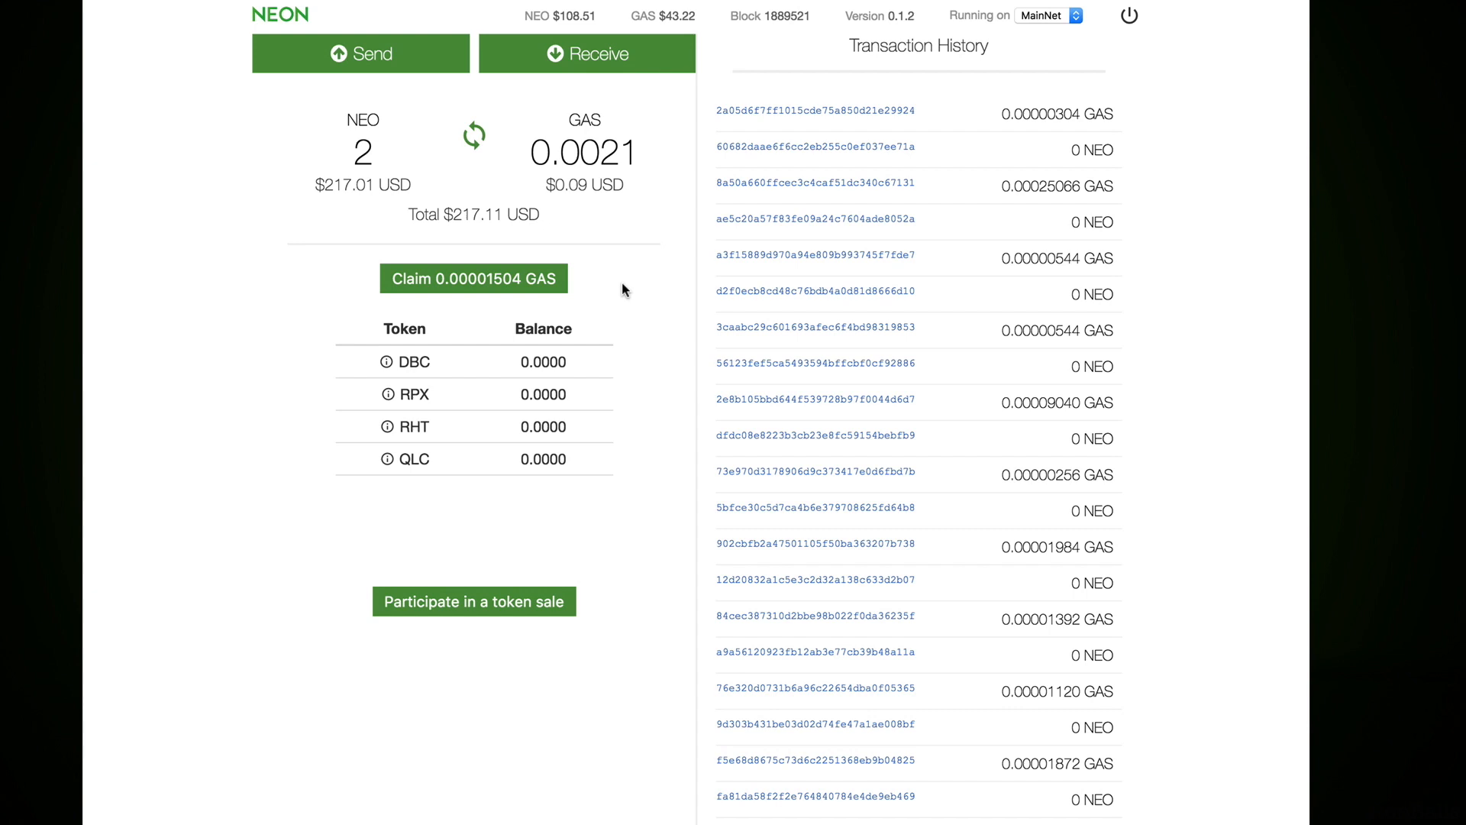
mouse_move(620, 229)
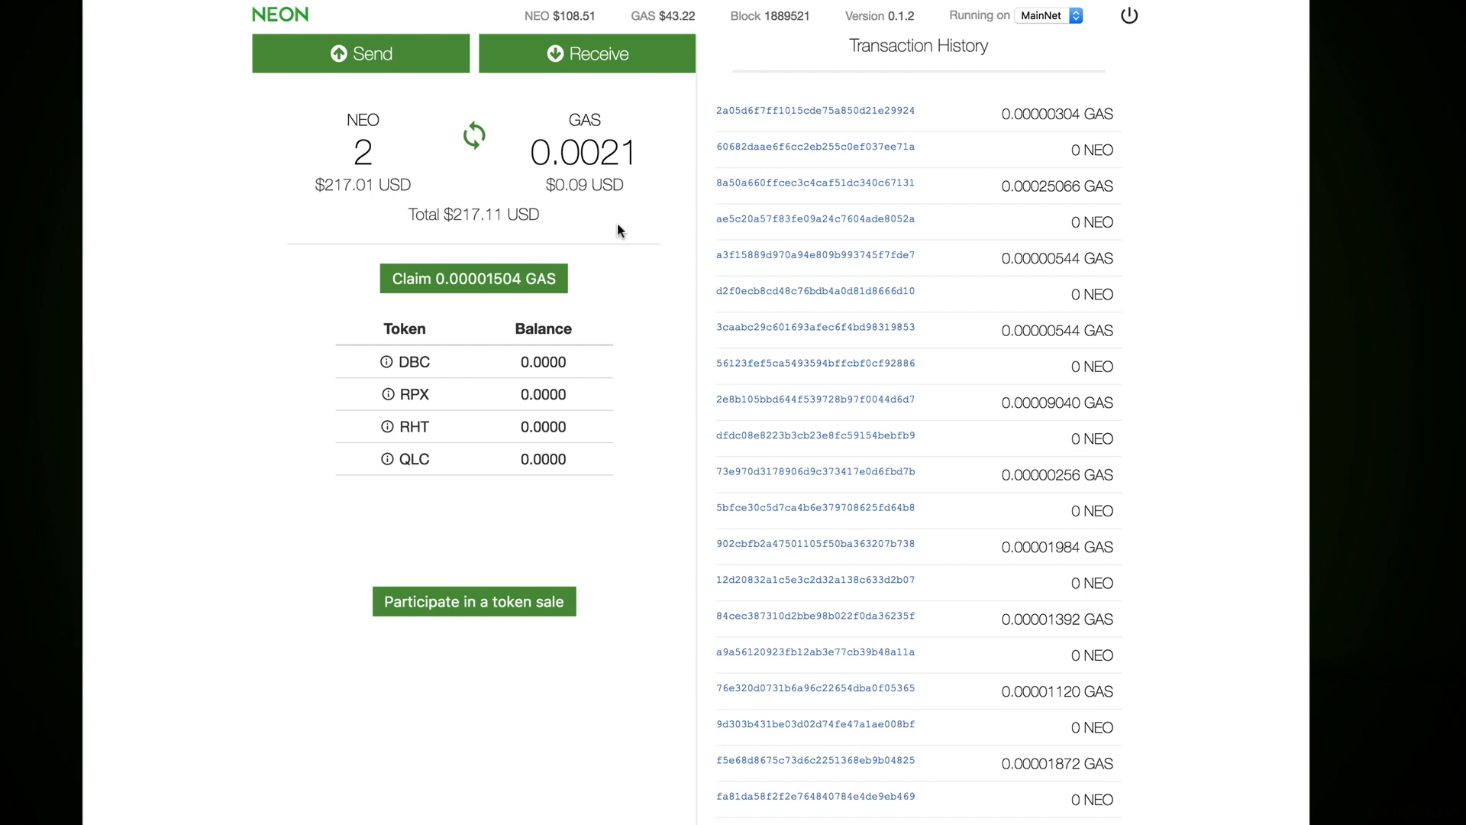
double_click(362, 150)
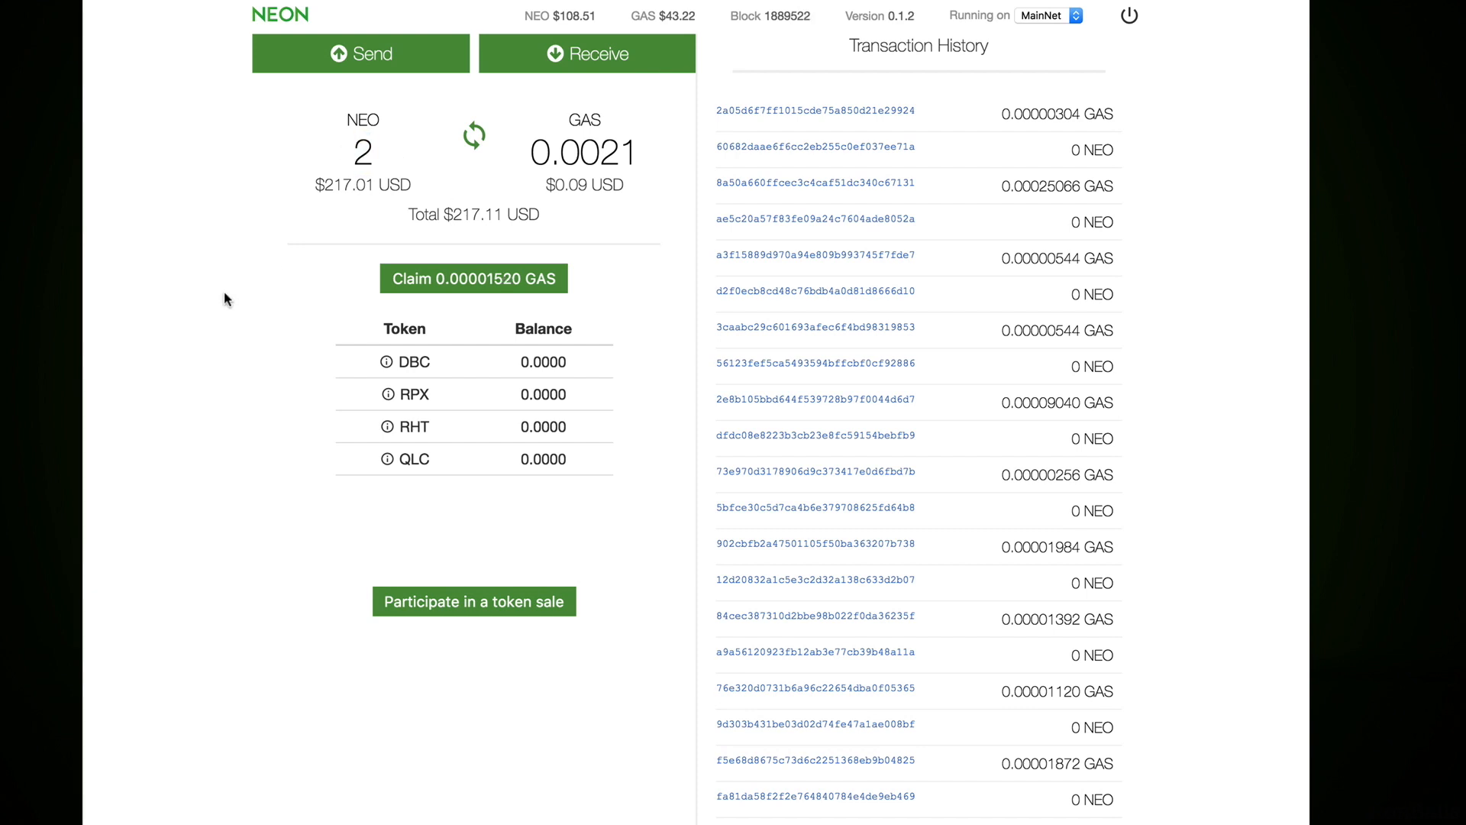
mouse_move(474, 284)
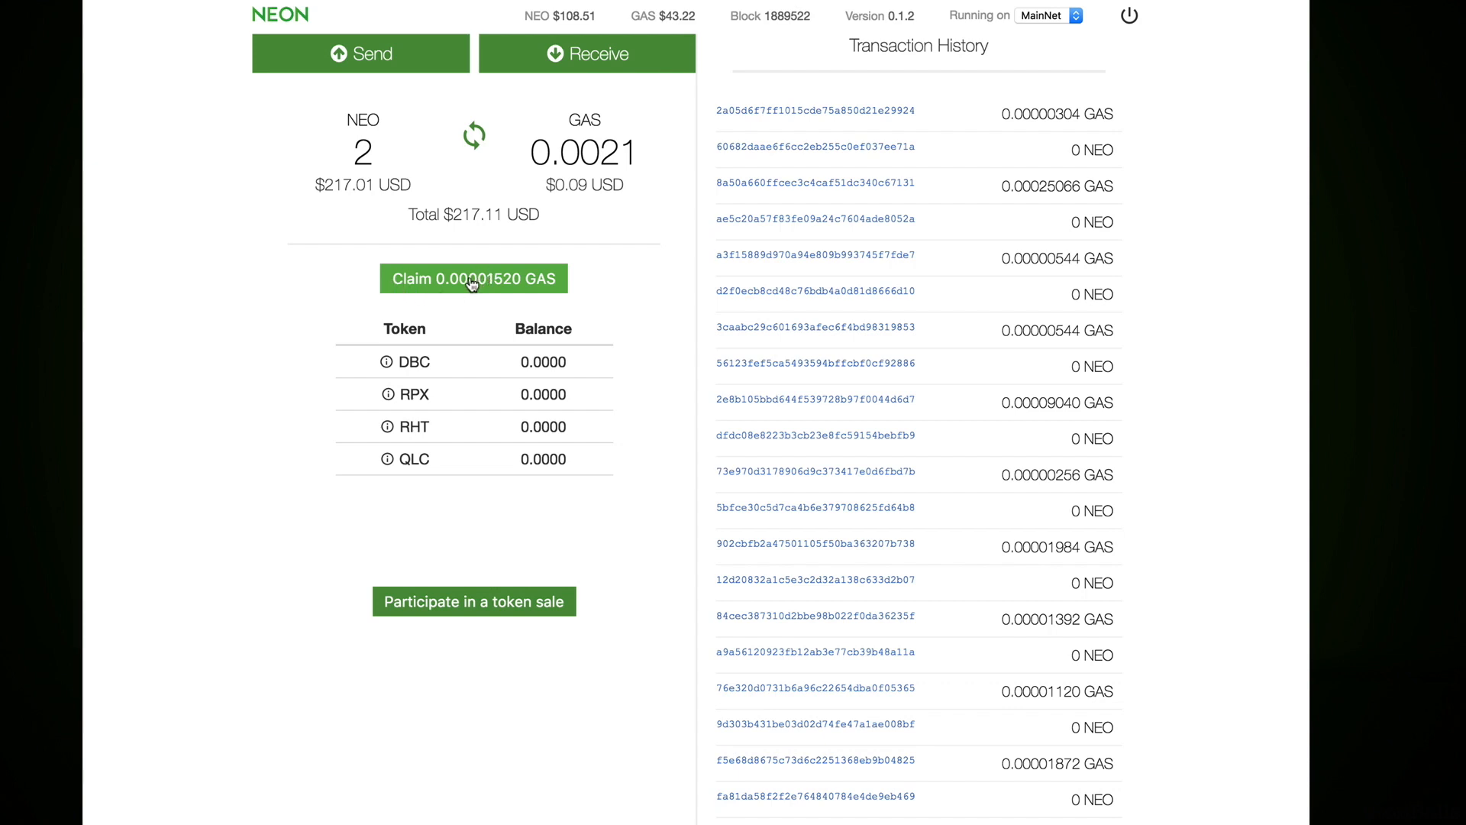
mouse_move(473, 284)
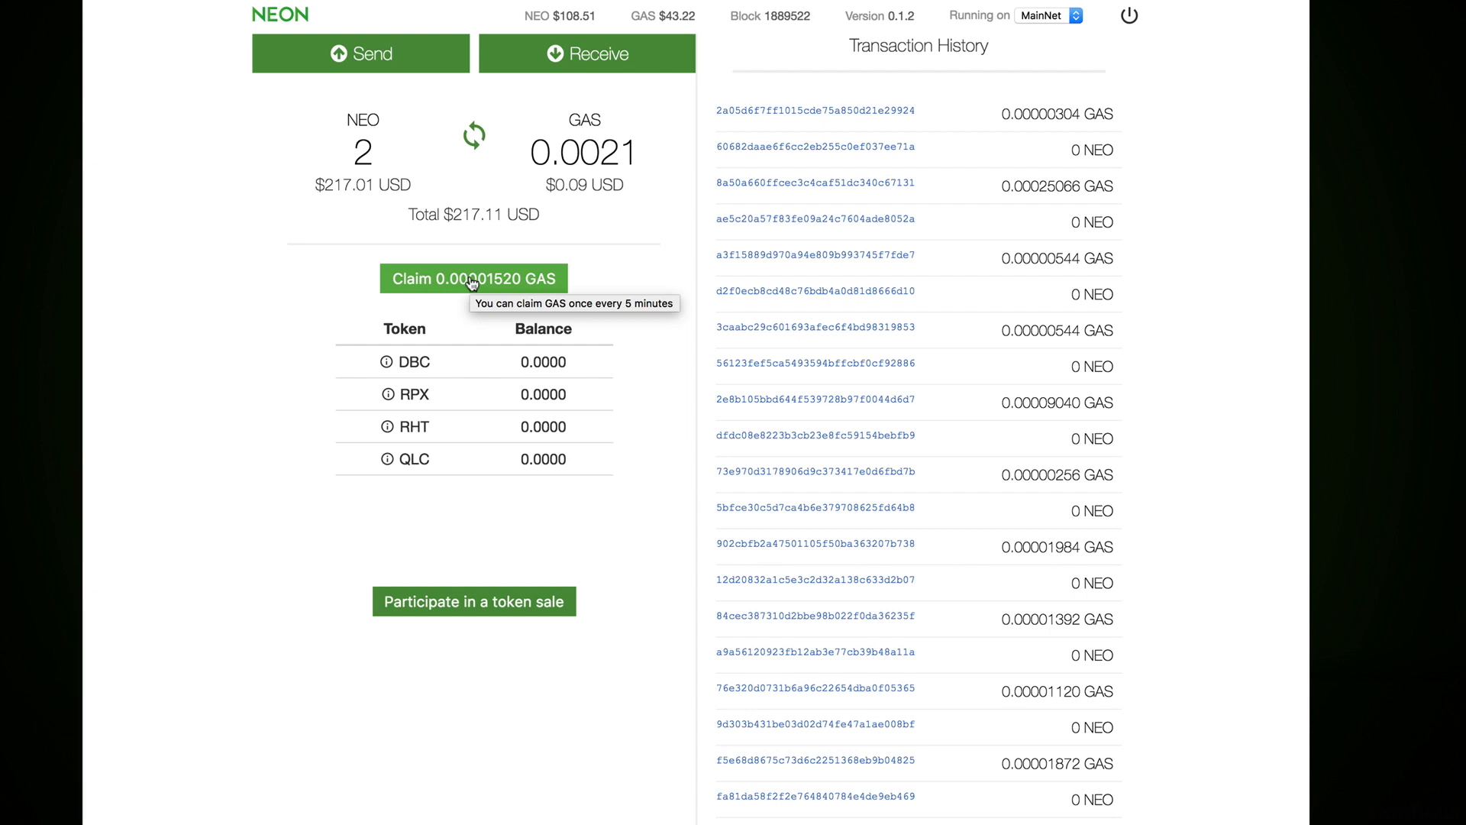
mouse_move(472, 283)
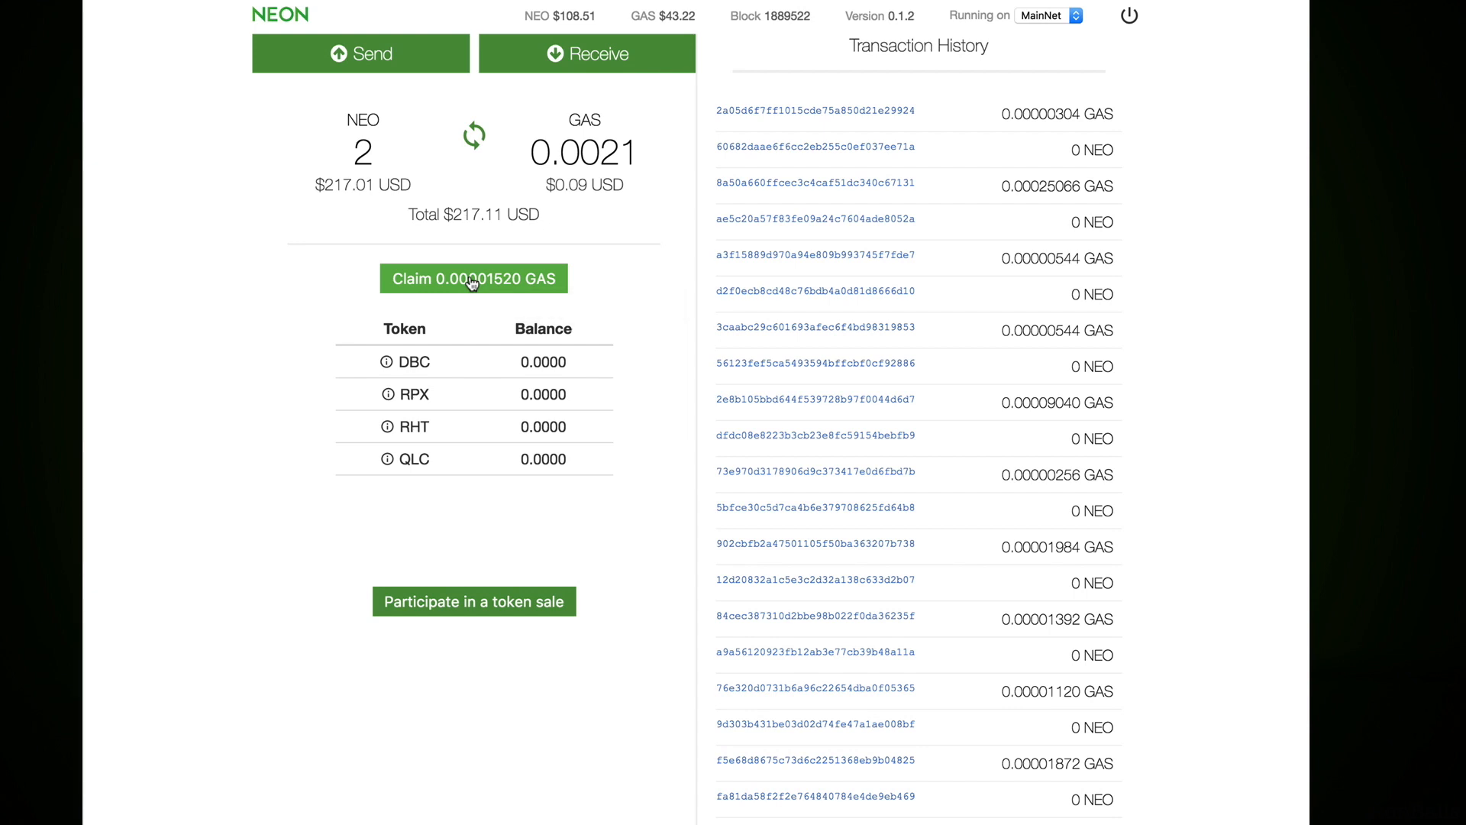
mouse_move(376, 223)
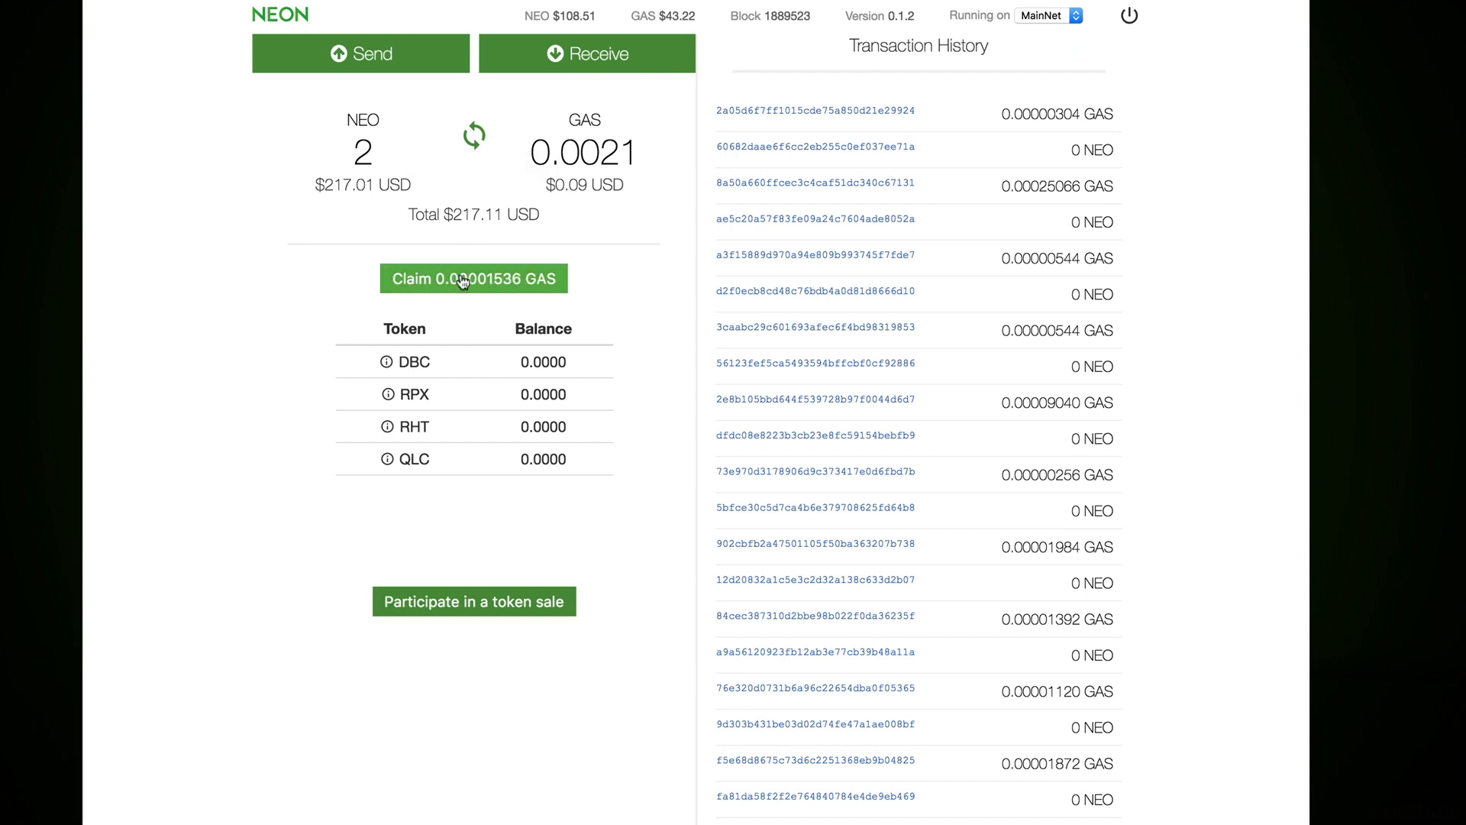
mouse_move(495, 281)
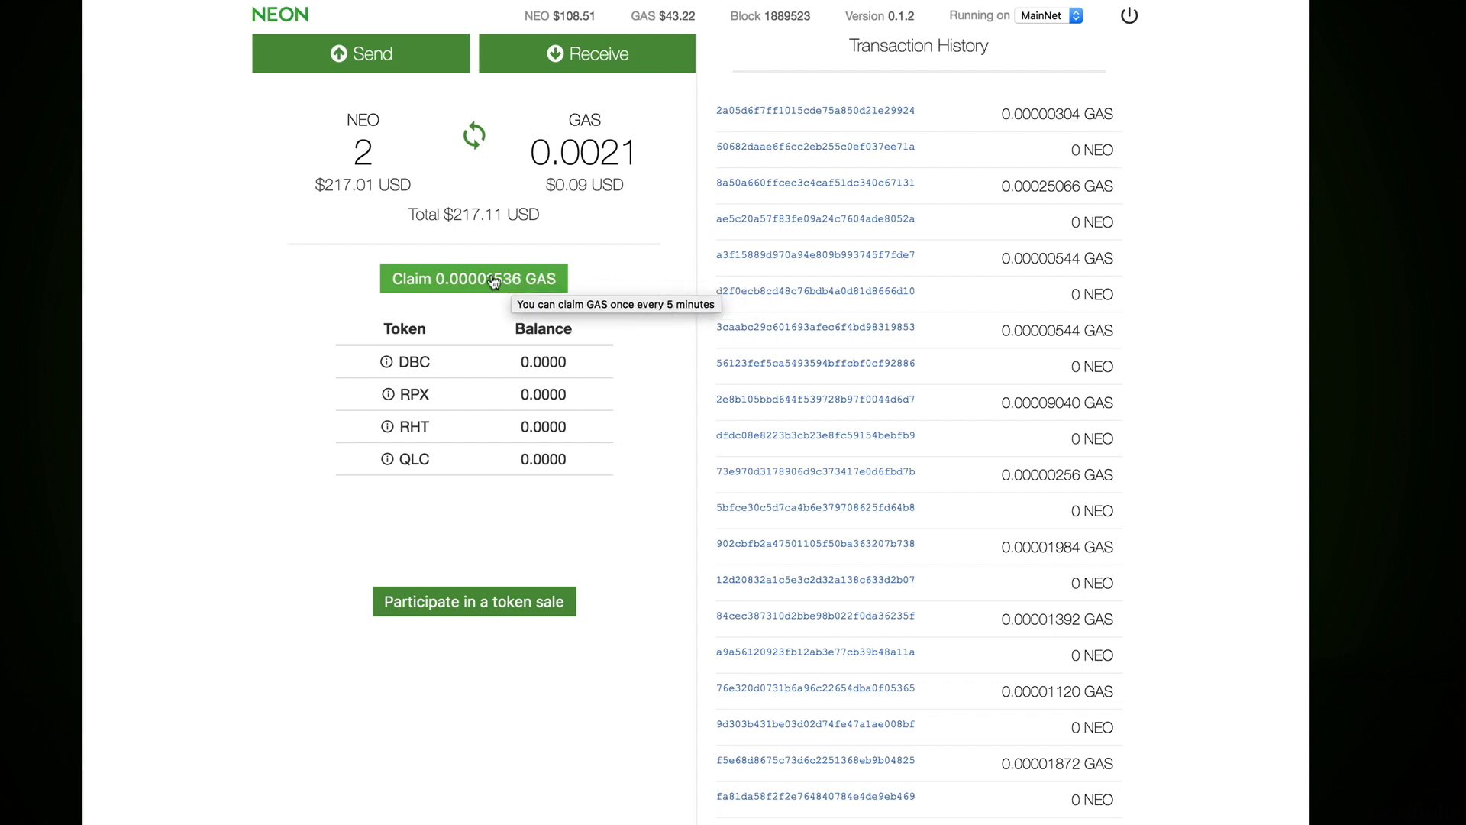
- Claim the accumulated 0.00001536 GAS, submitting a processing claim transaction
left_click(473, 278)
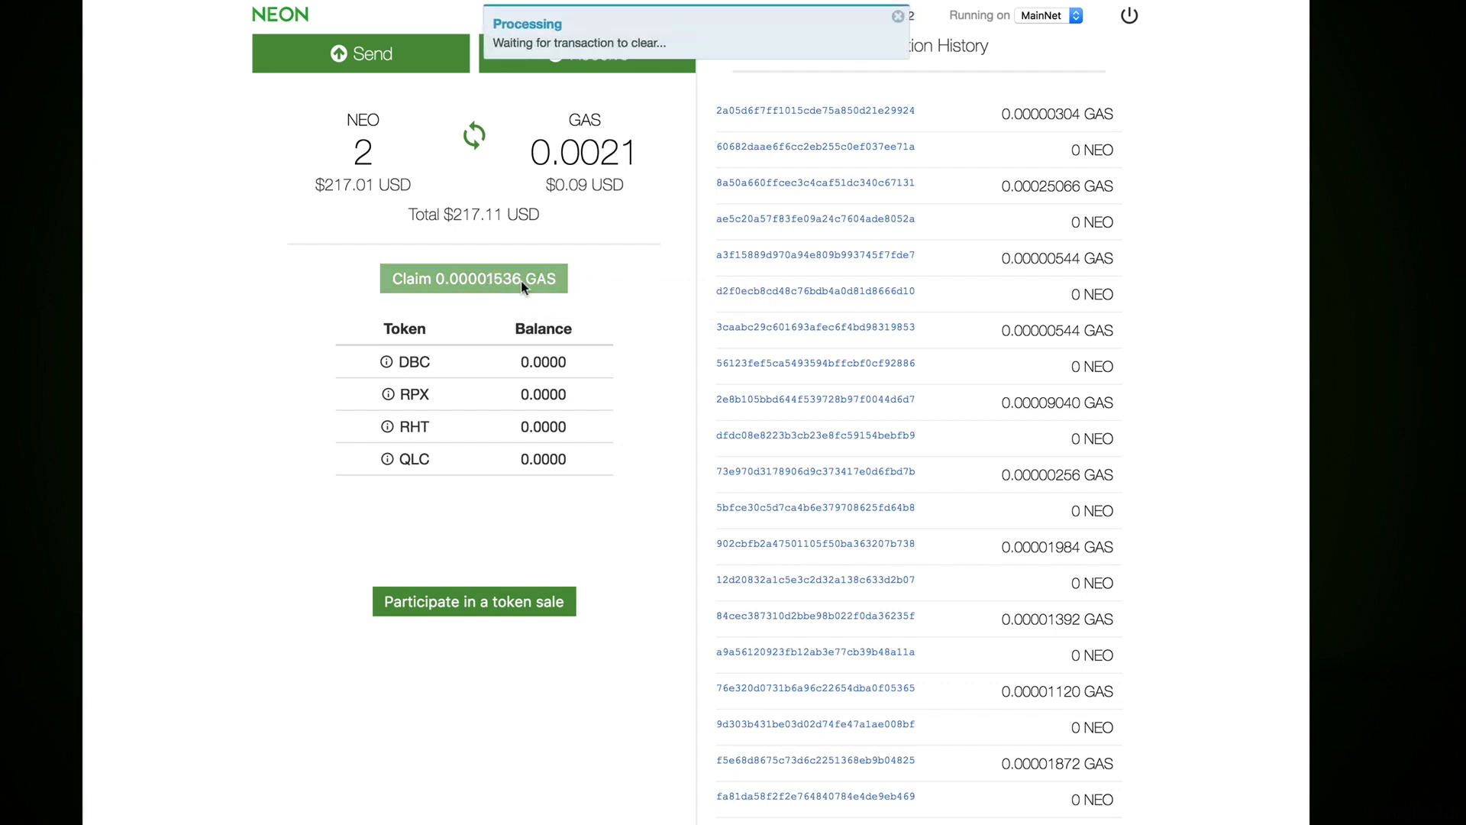
mouse_move(460, 288)
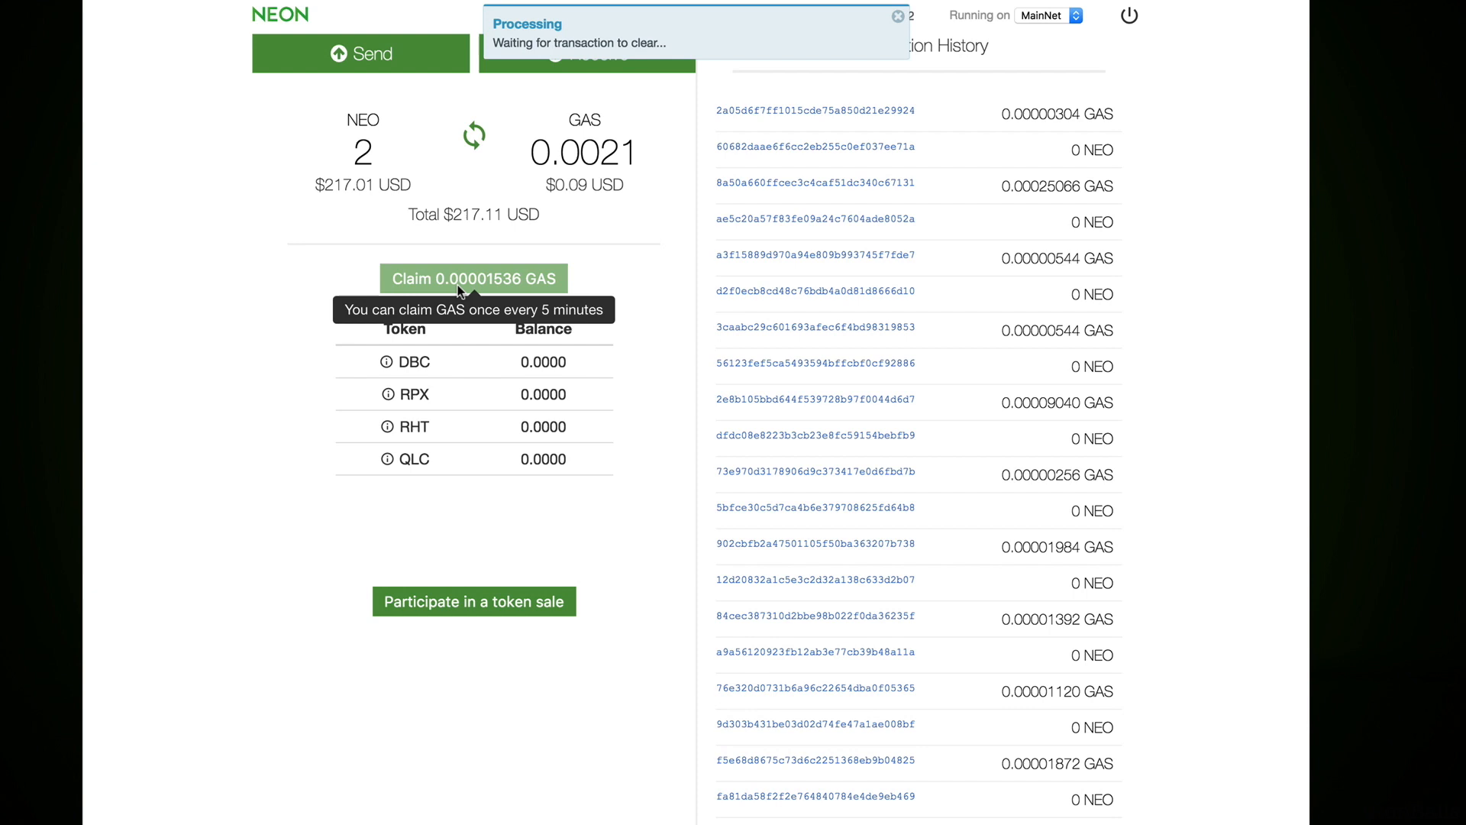
mouse_move(562, 60)
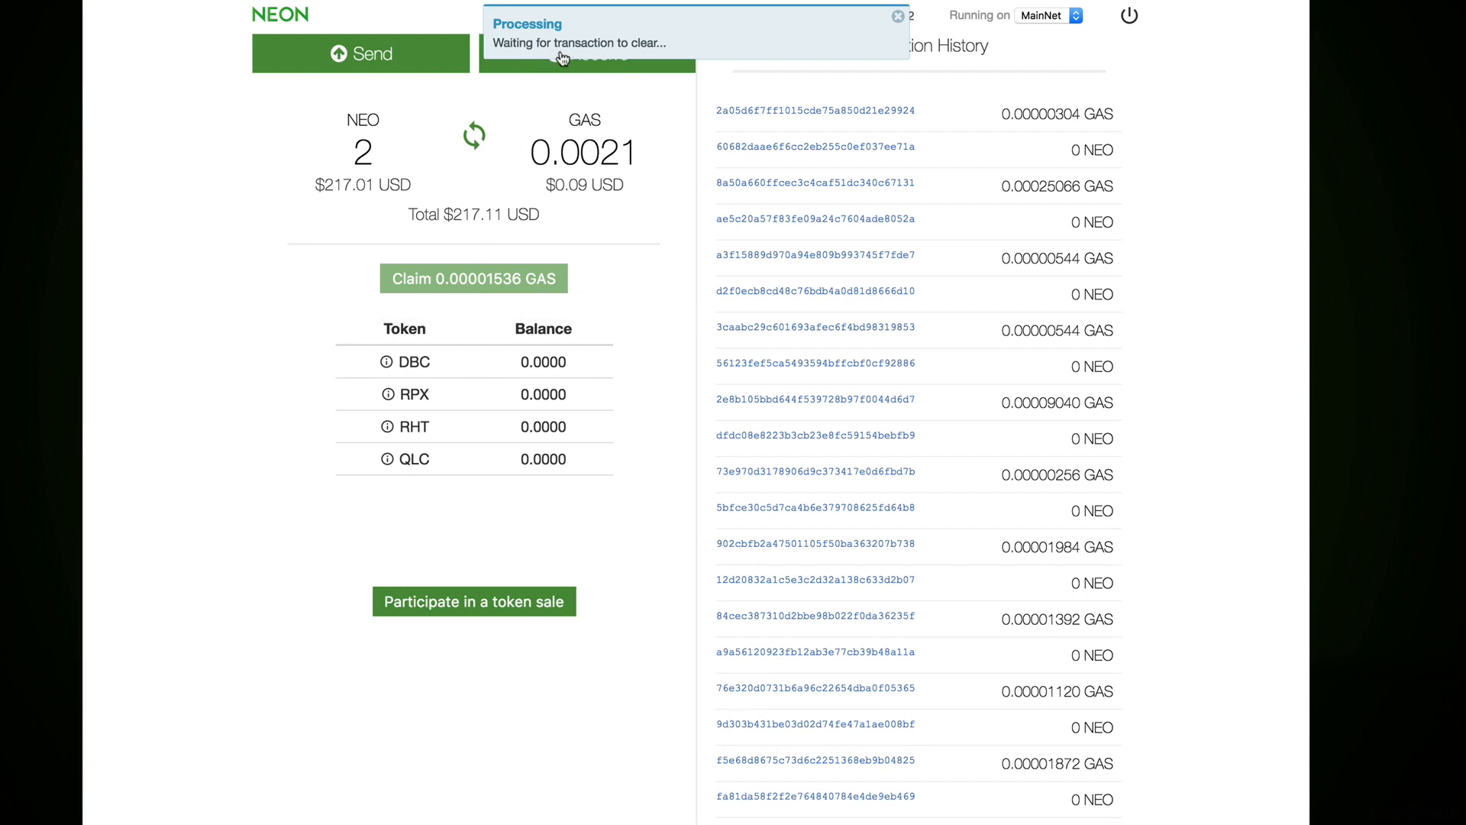
mouse_move(634, 47)
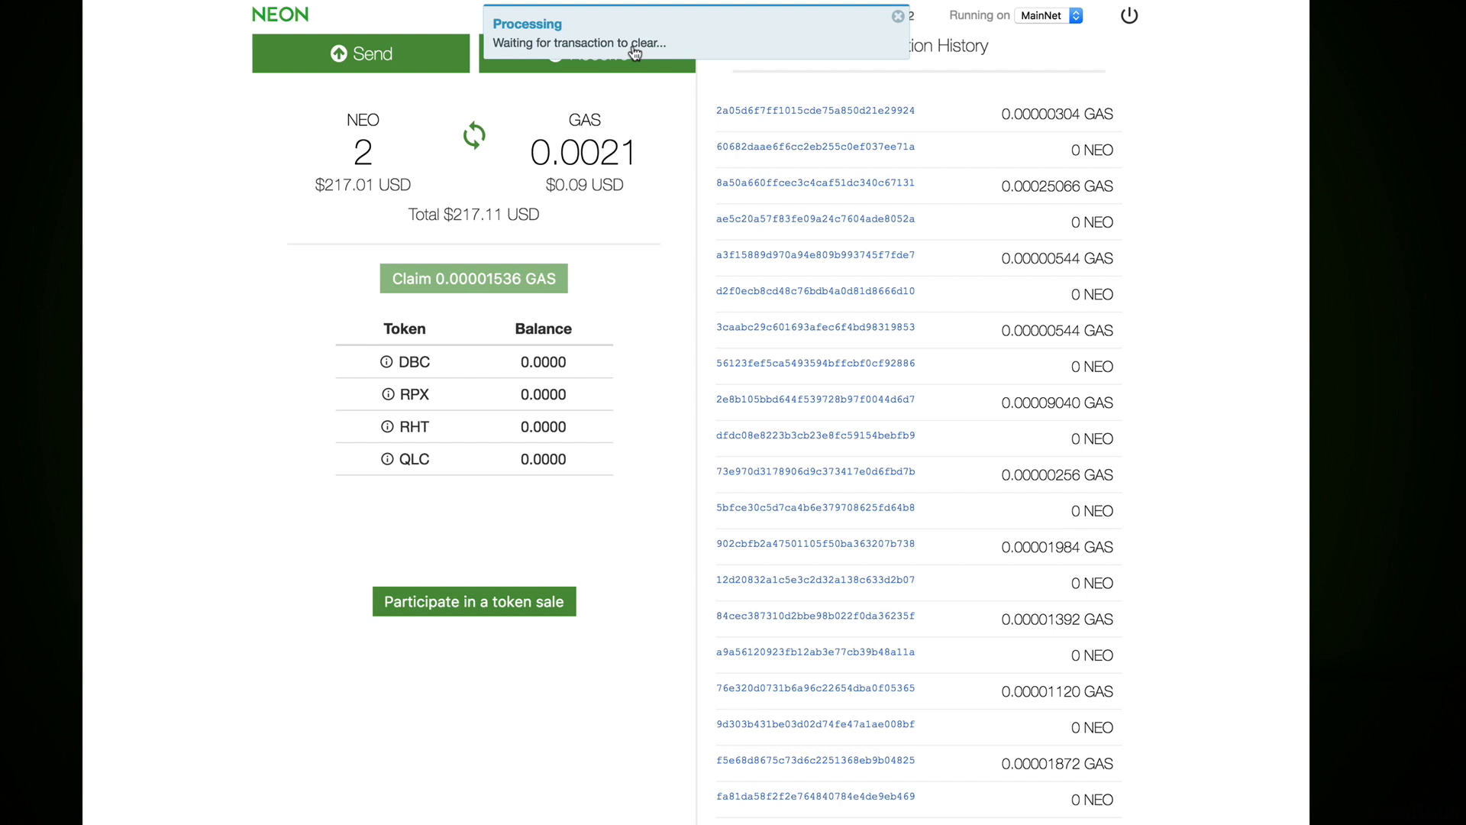
mouse_move(1179, 131)
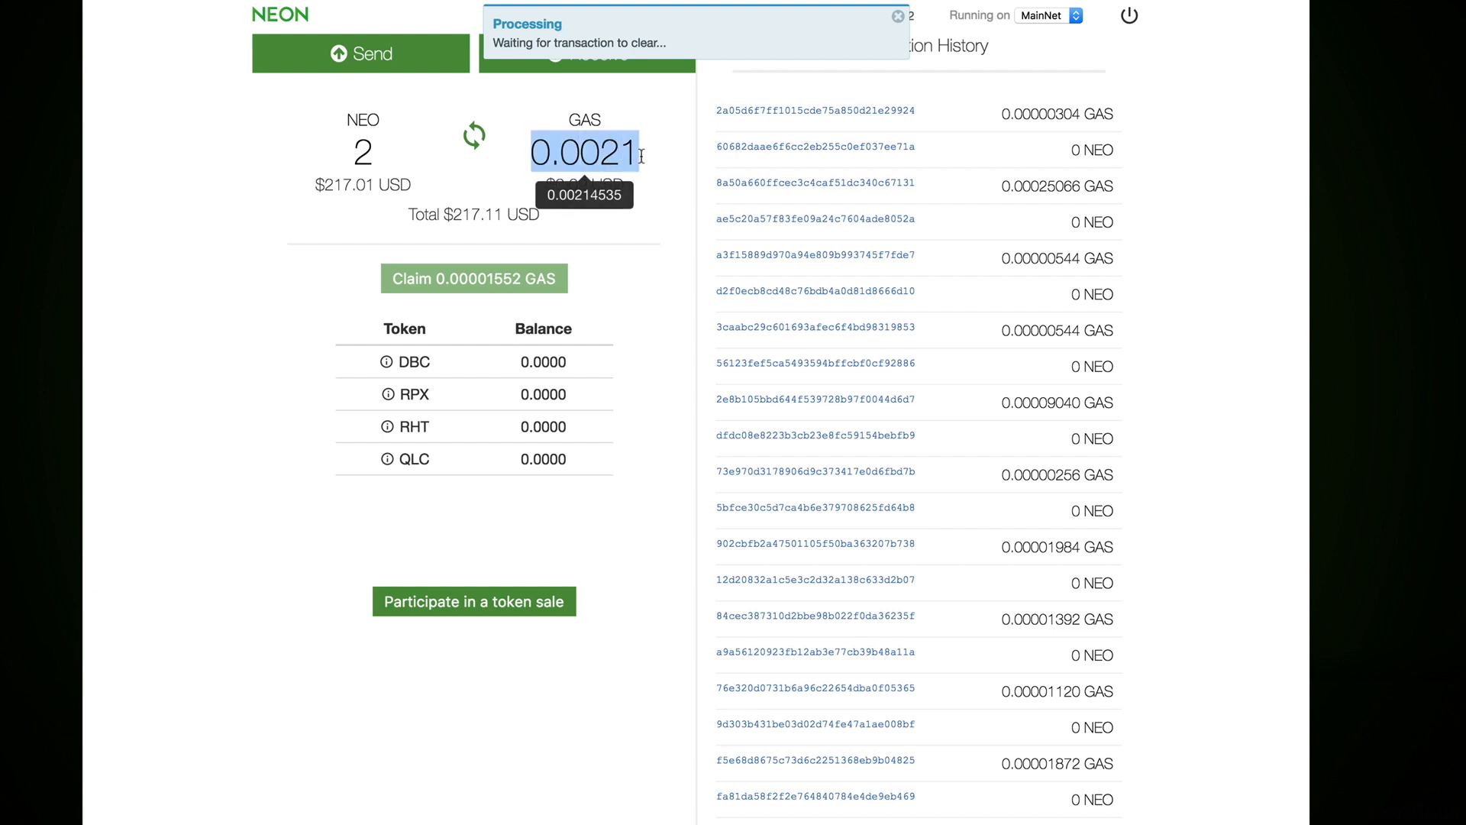
mouse_move(583, 203)
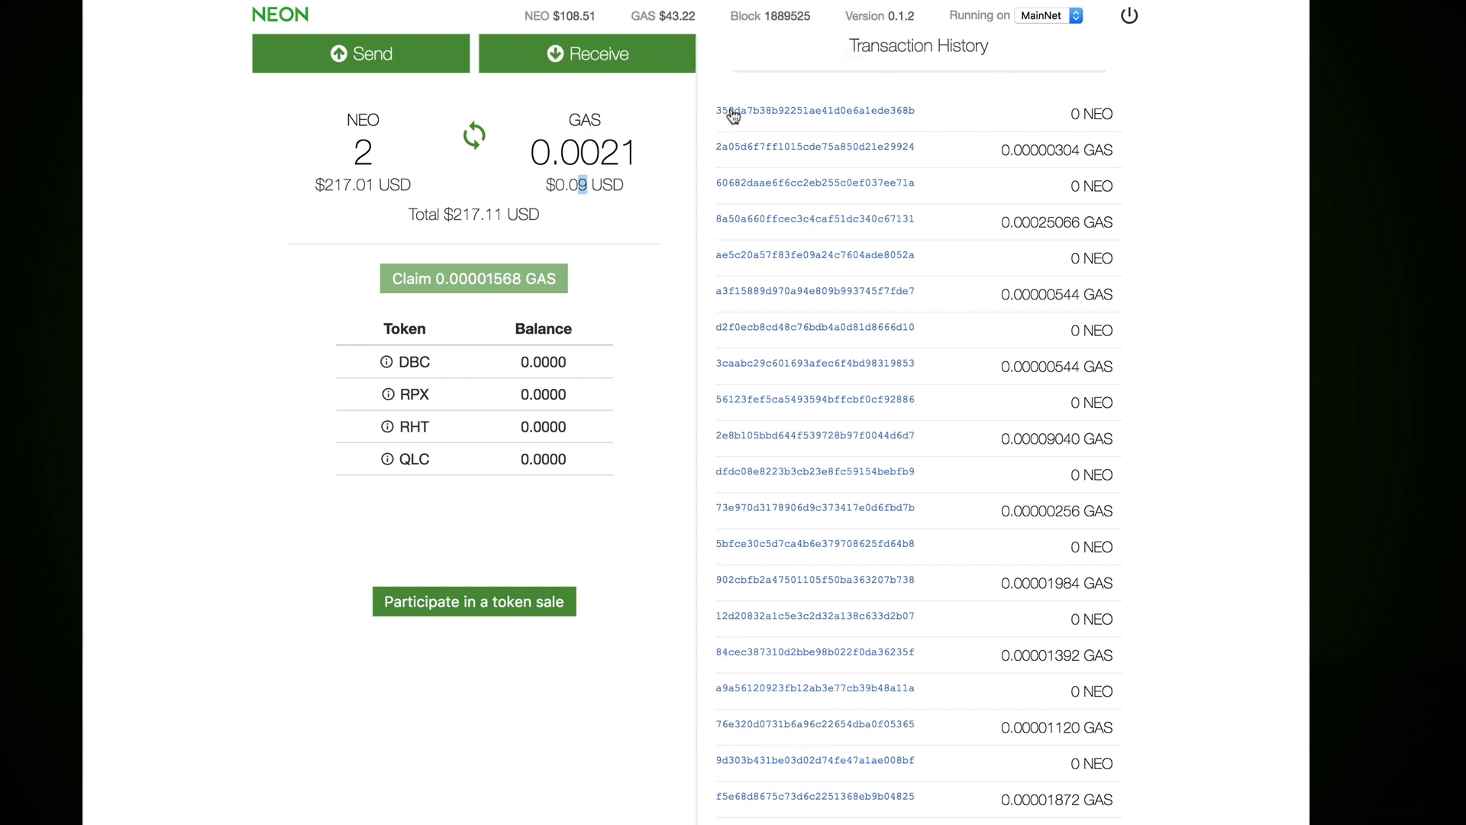
mouse_move(474, 140)
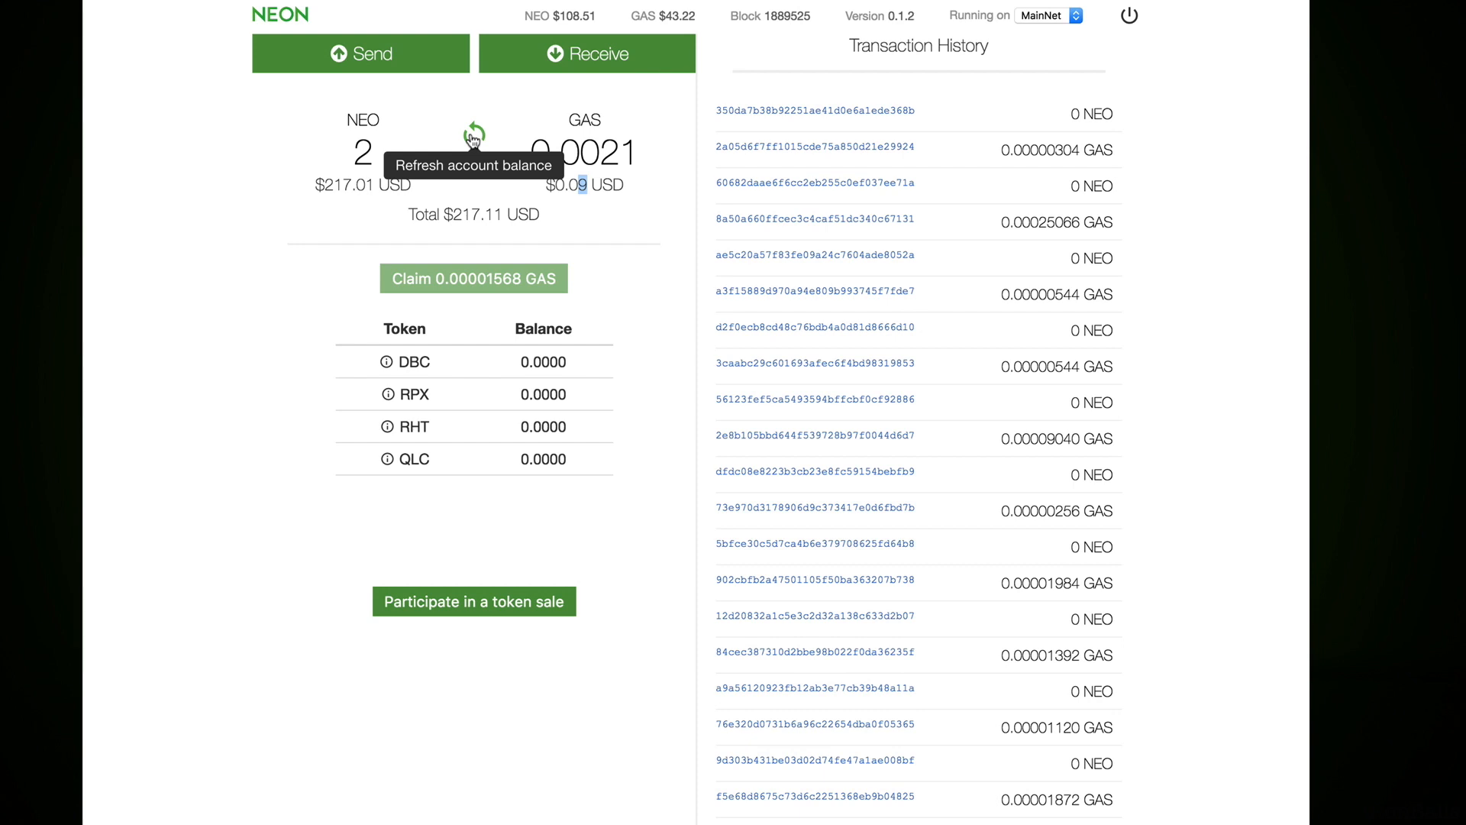
mouse_move(523, 123)
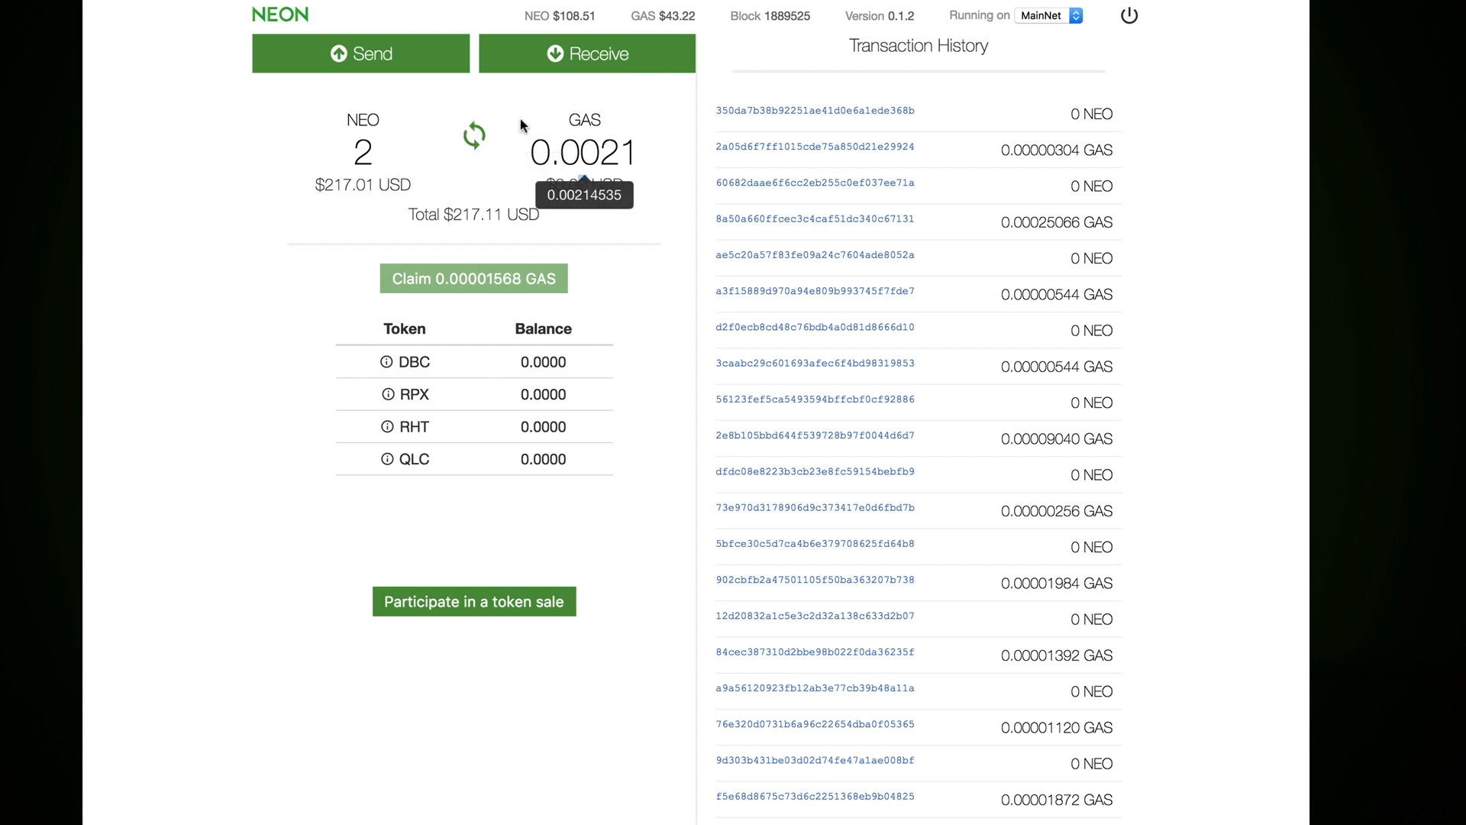
mouse_move(441, 281)
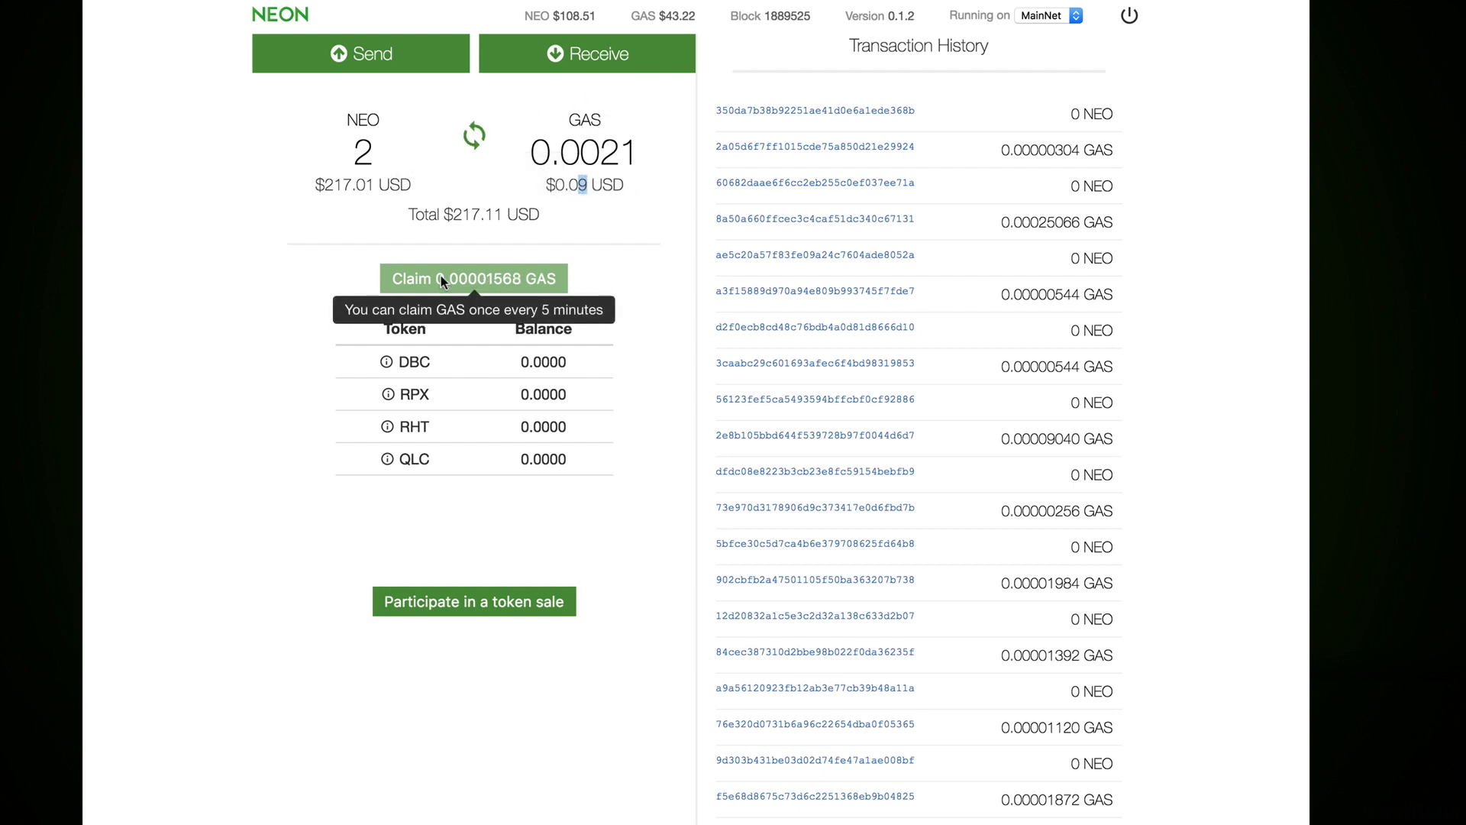
mouse_move(733, 15)
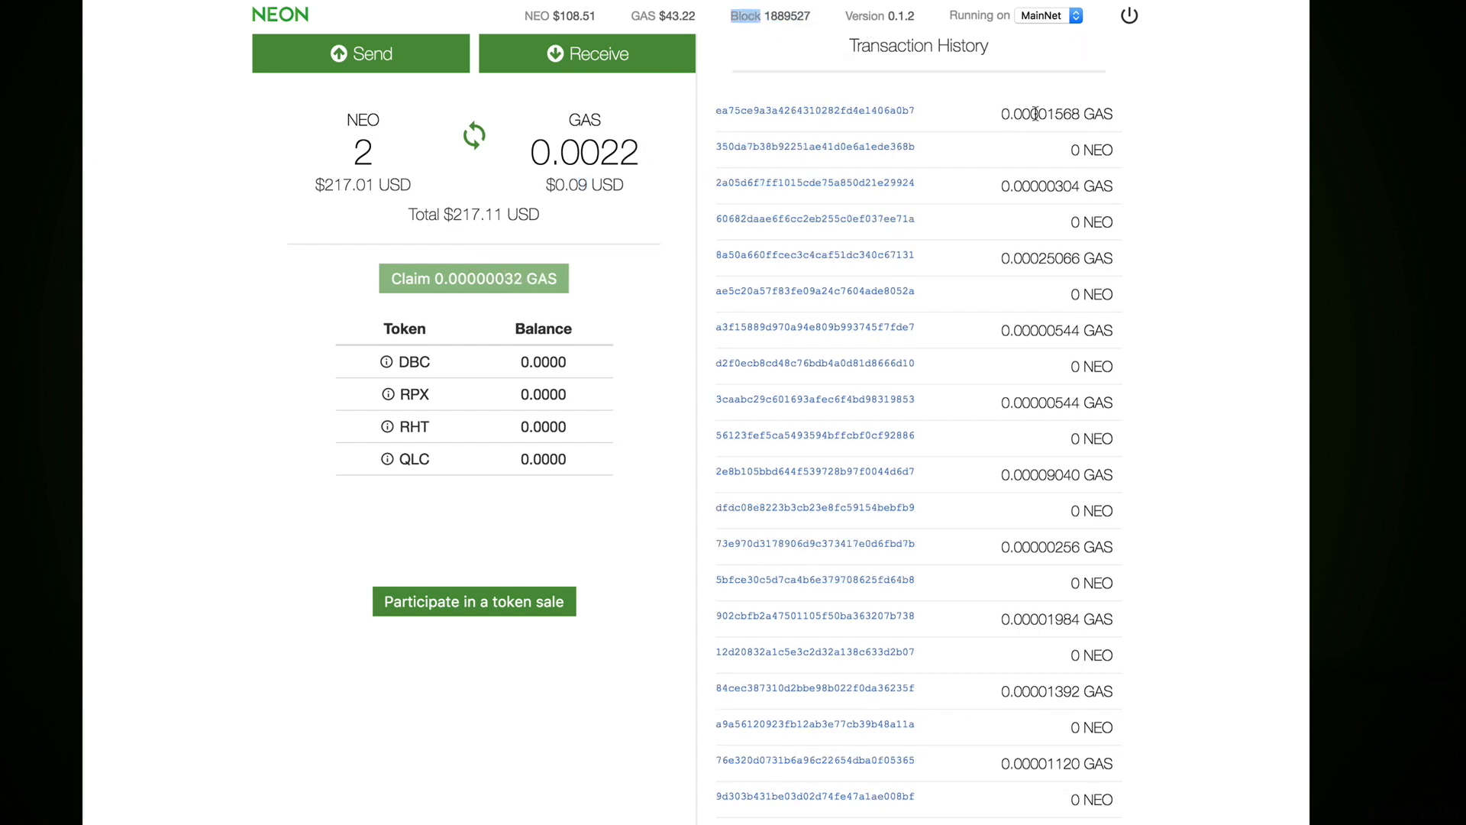
- Claim GAS again so the balance refreshes to 0.0022 GAS
left_click(474, 134)
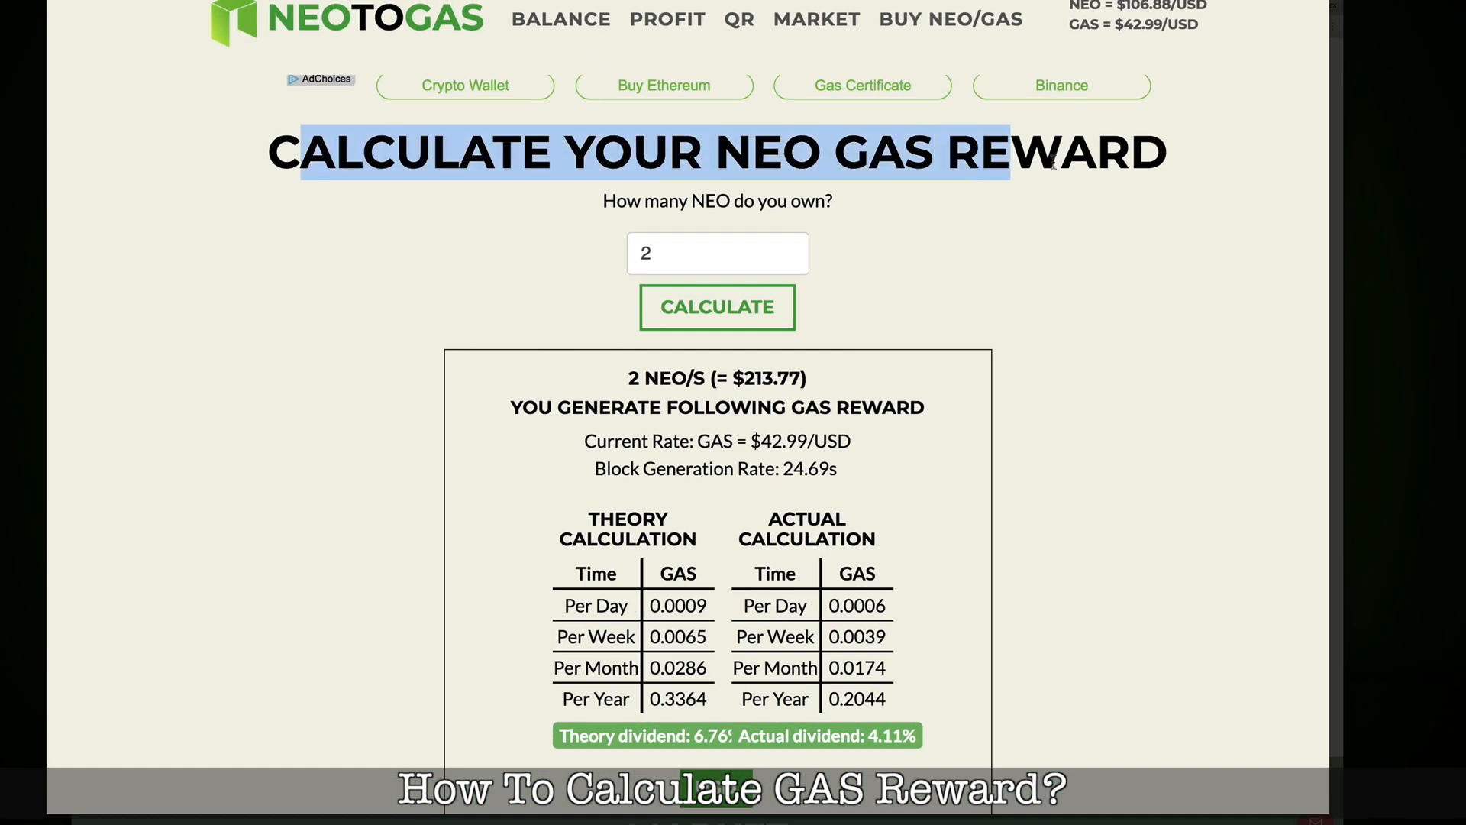
- Toggle the 2 NEO reward estimates to USD, then BTC (about 0.0010 per year), and select the NEO amount
left_click(687, 254)
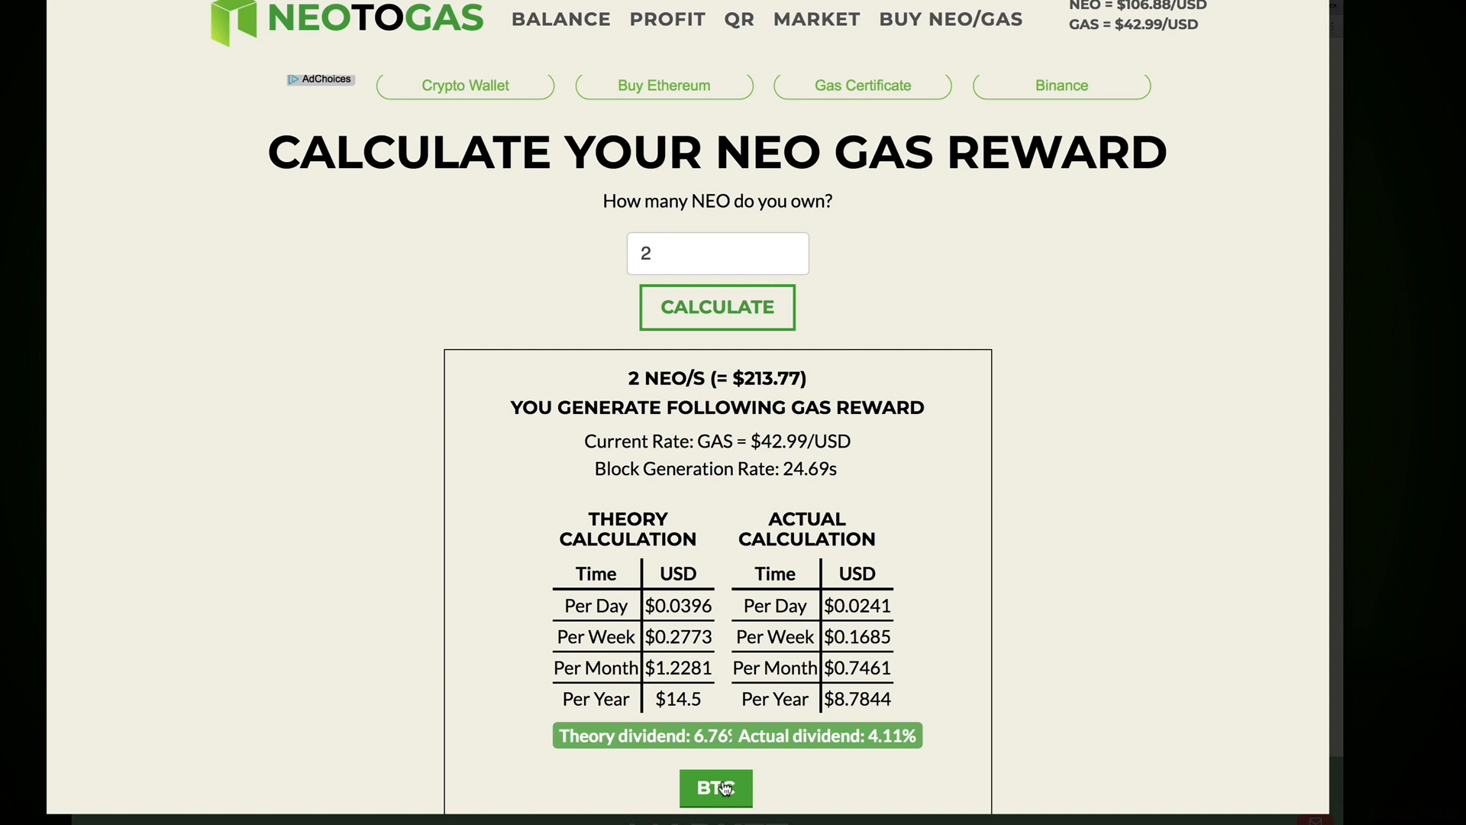
left_click(718, 810)
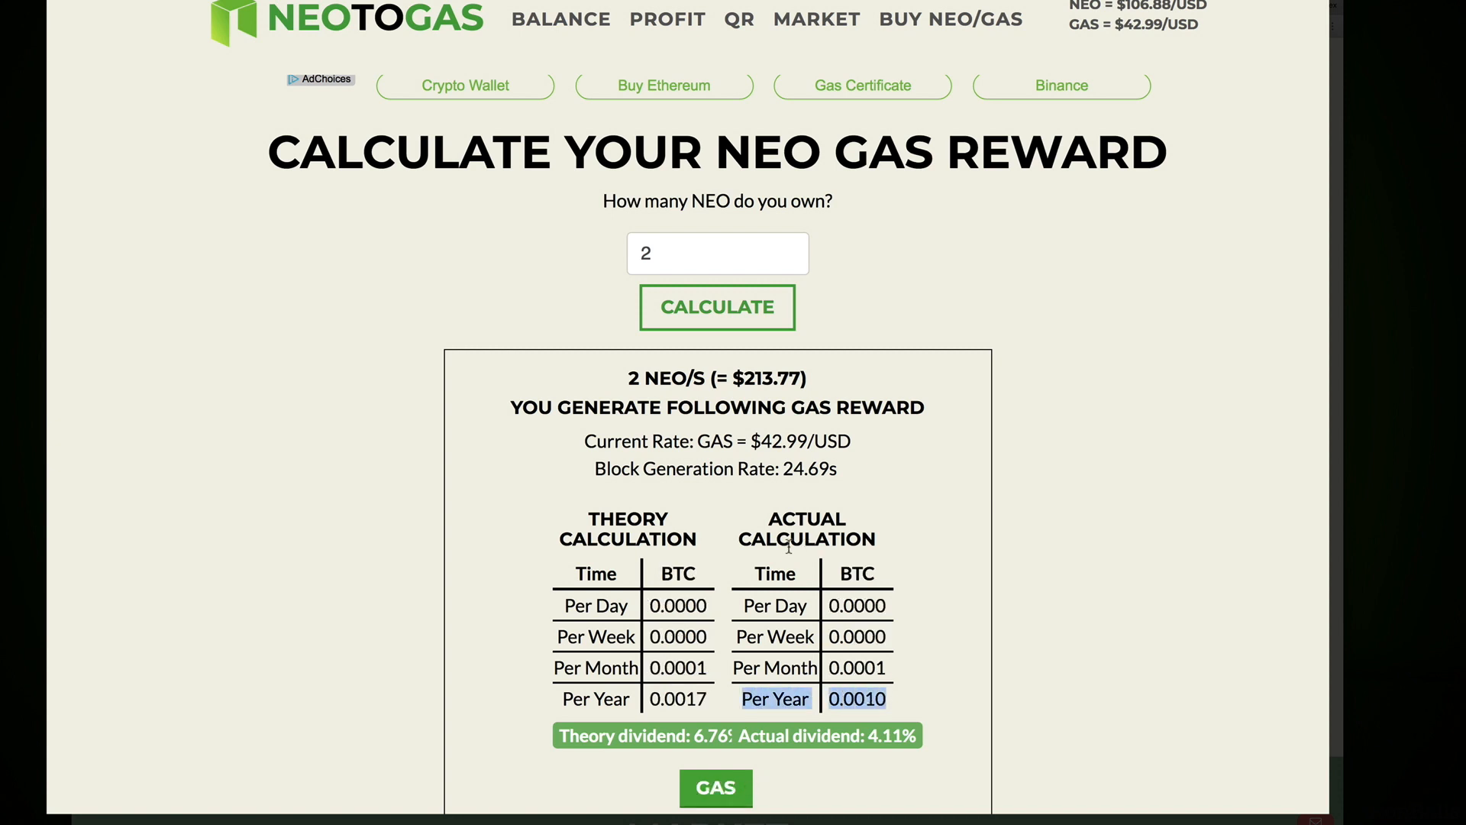
mouse_move(657, 314)
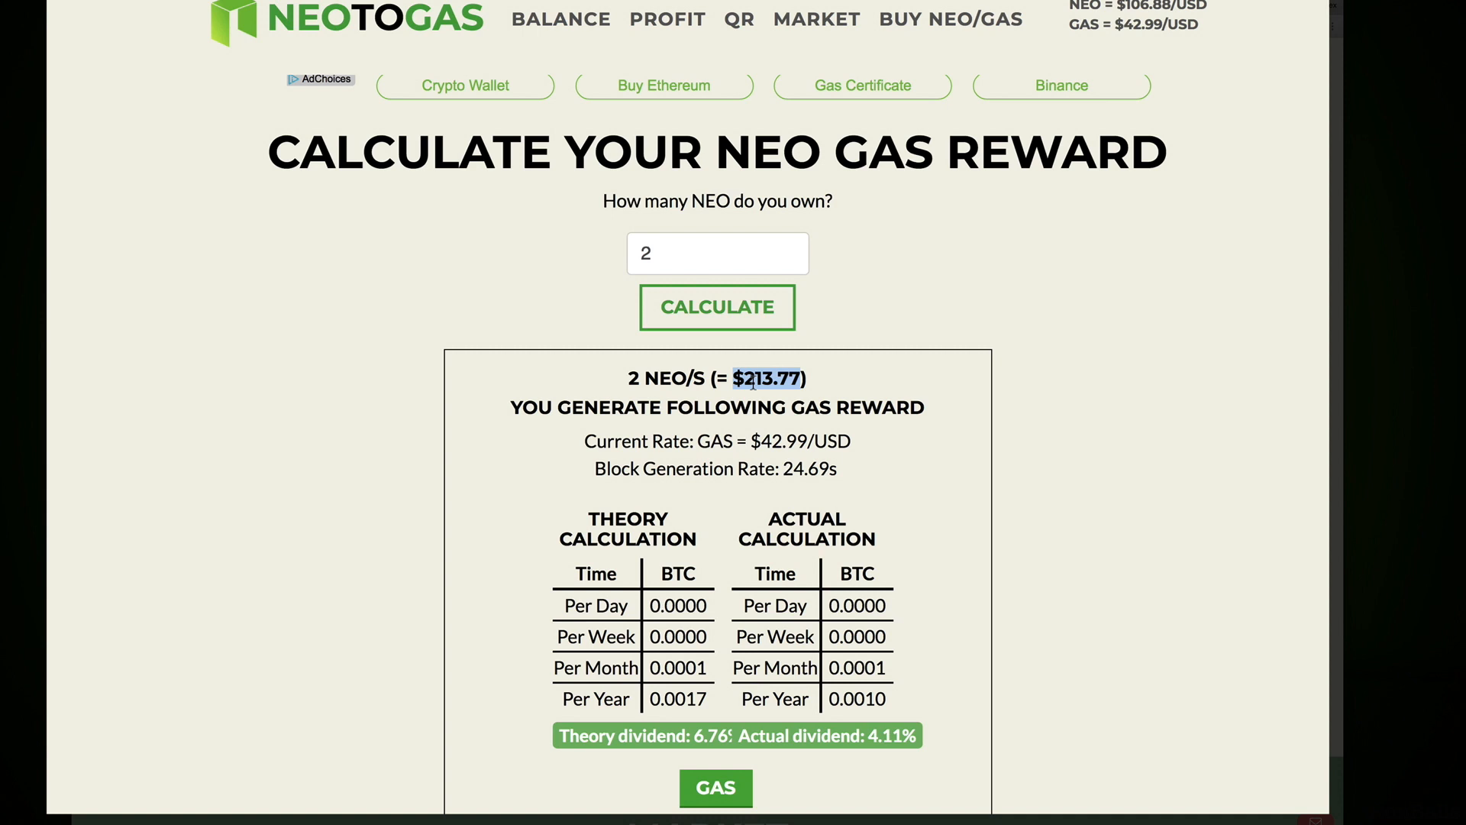
left_click(718, 254)
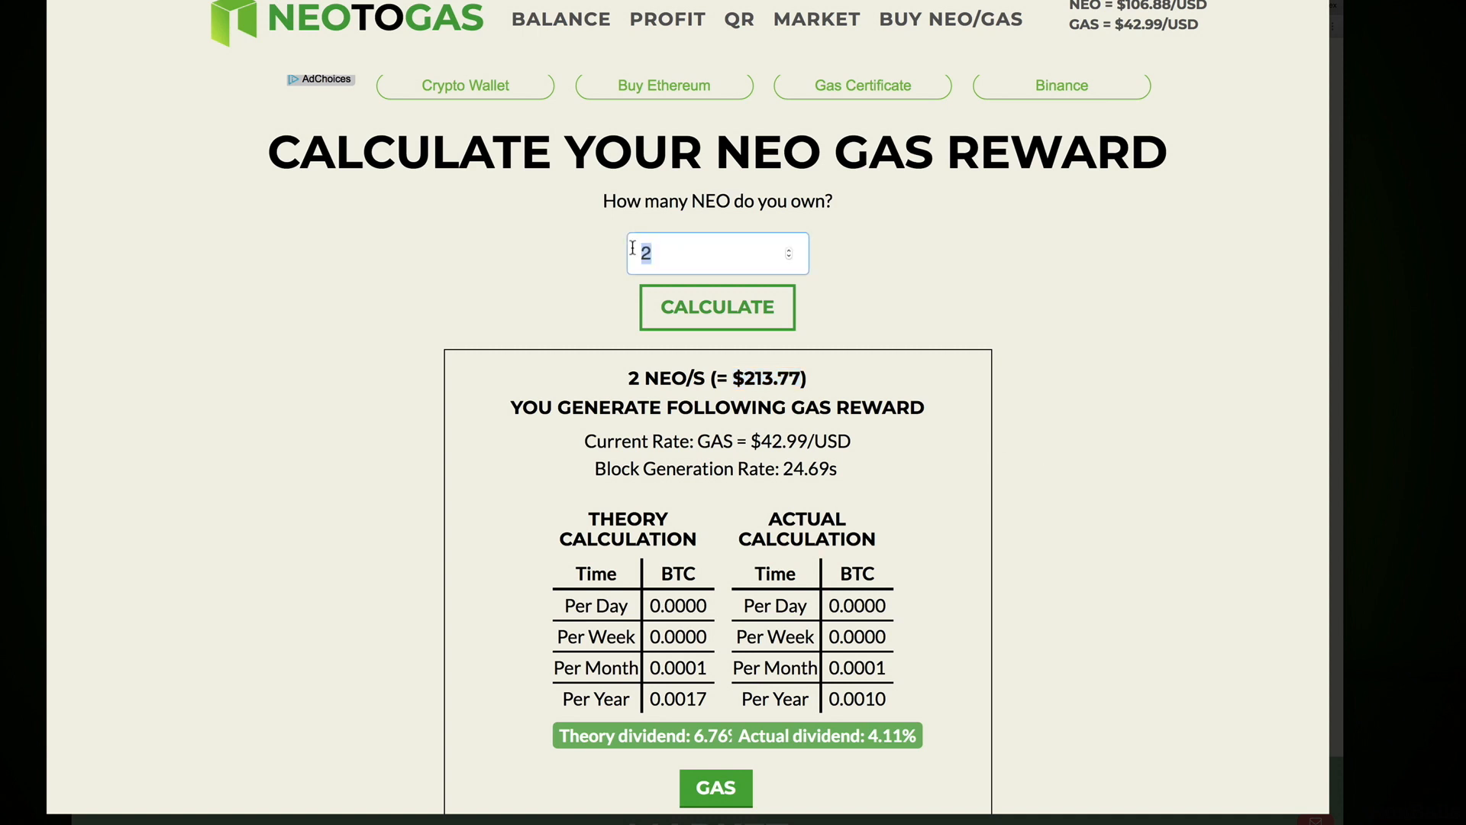
- Calculate rewards for 1000 NEO and show them in USD, about $4,392.2 per year actual
left_click(718, 309)
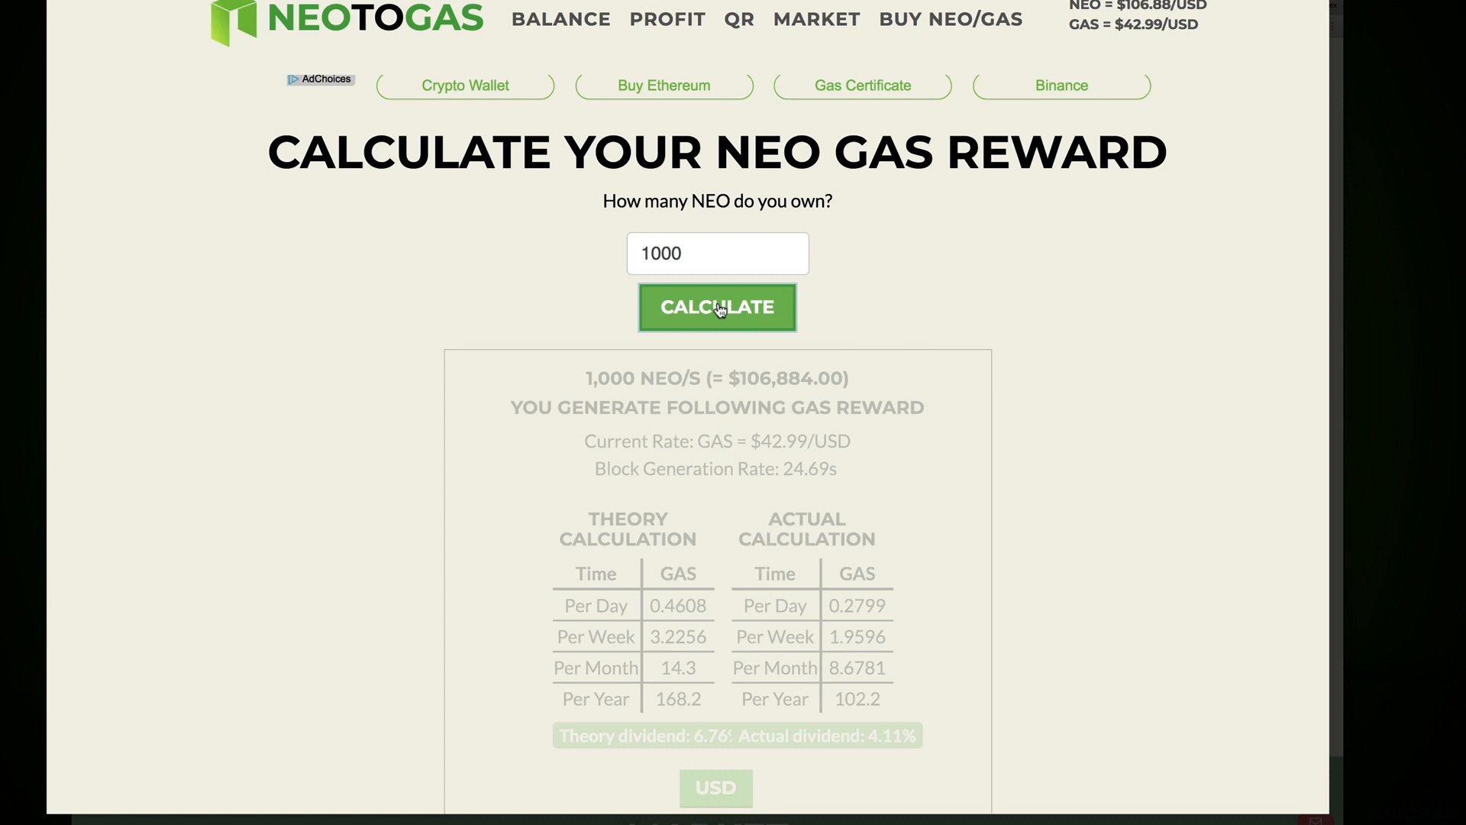
left_click(718, 307)
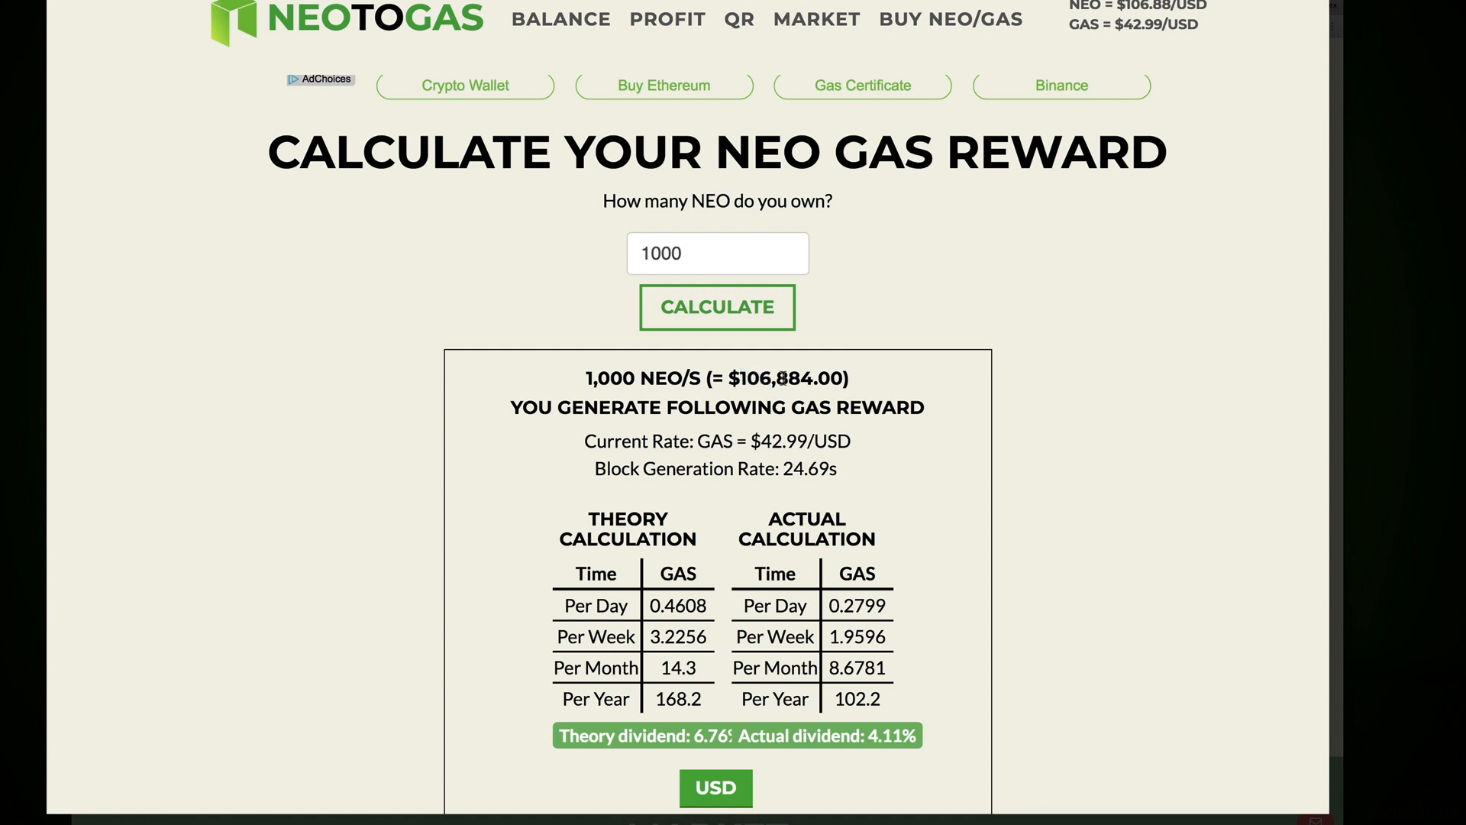
double_click(761, 379)
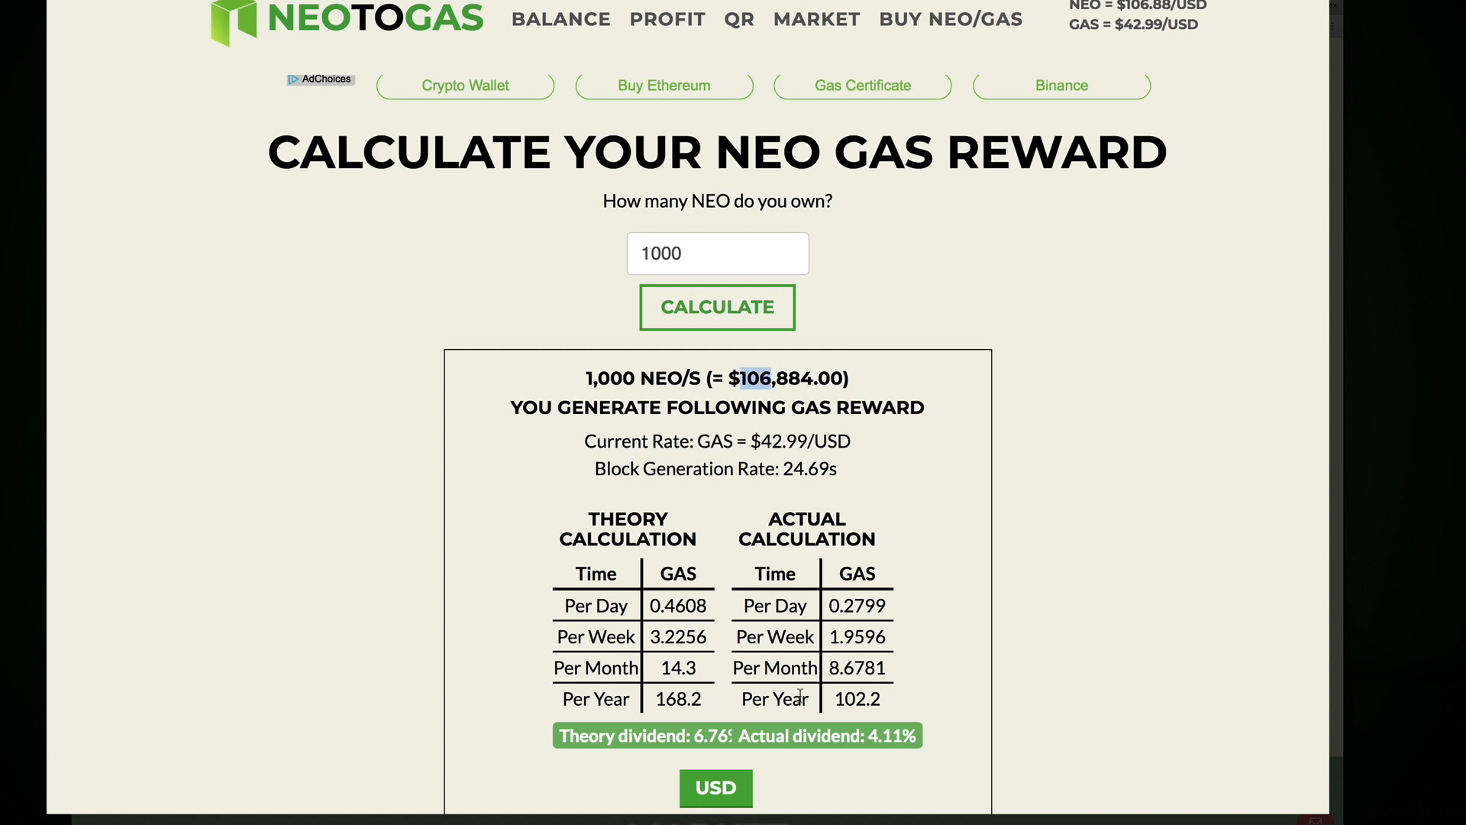
left_click(714, 788)
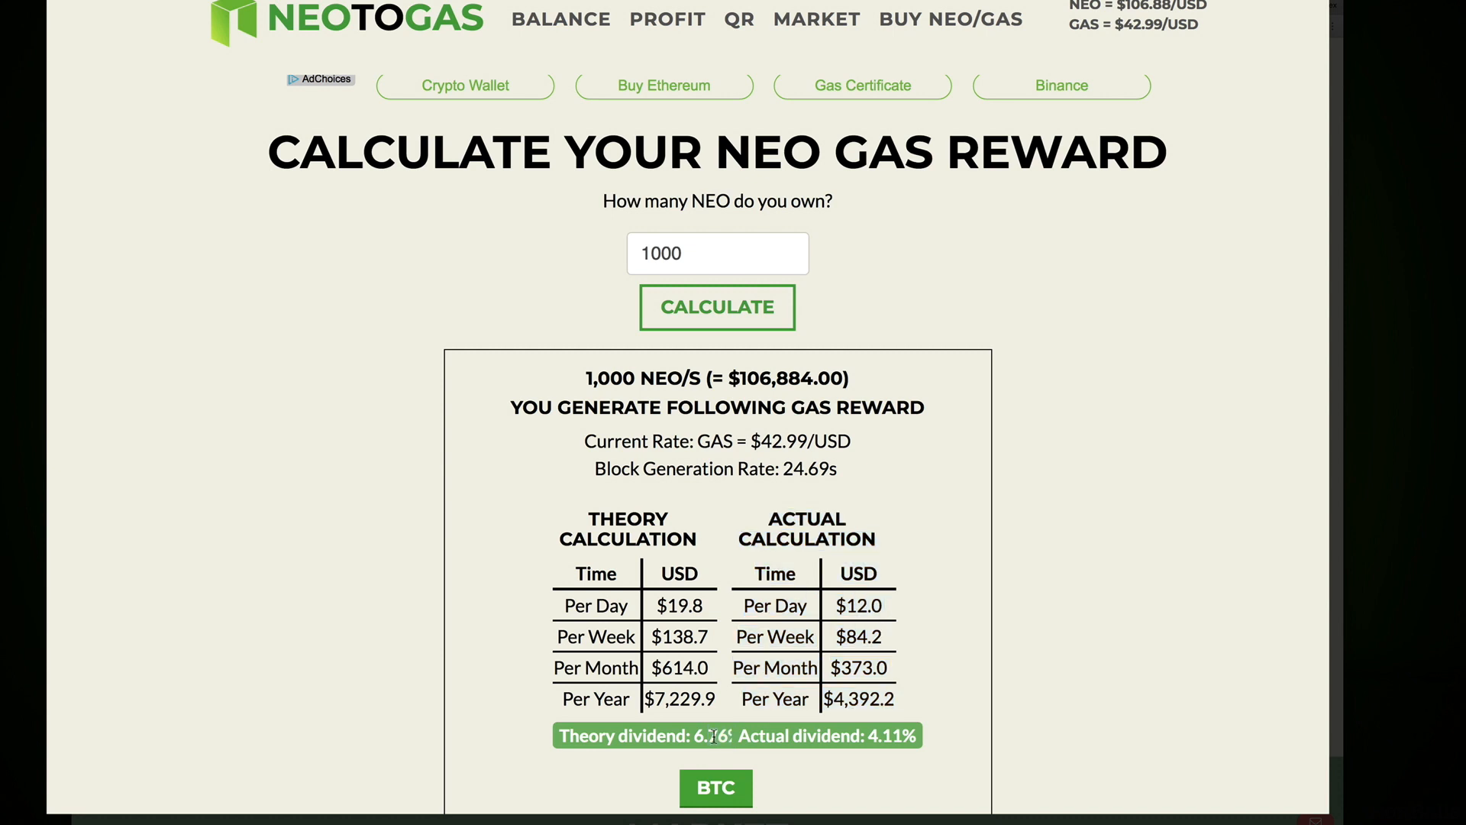
mouse_move(1059, 779)
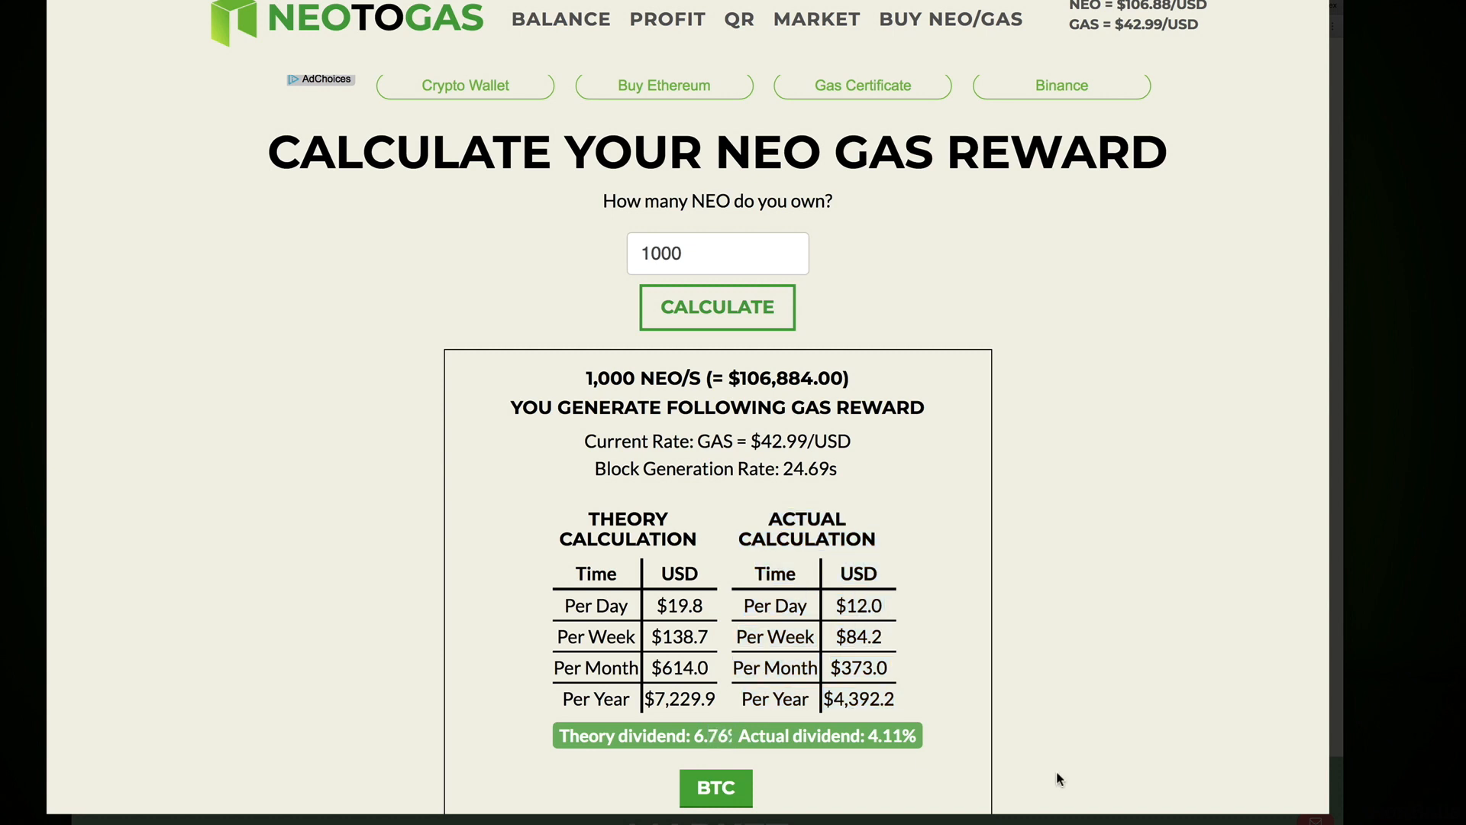
mouse_move(1161, 419)
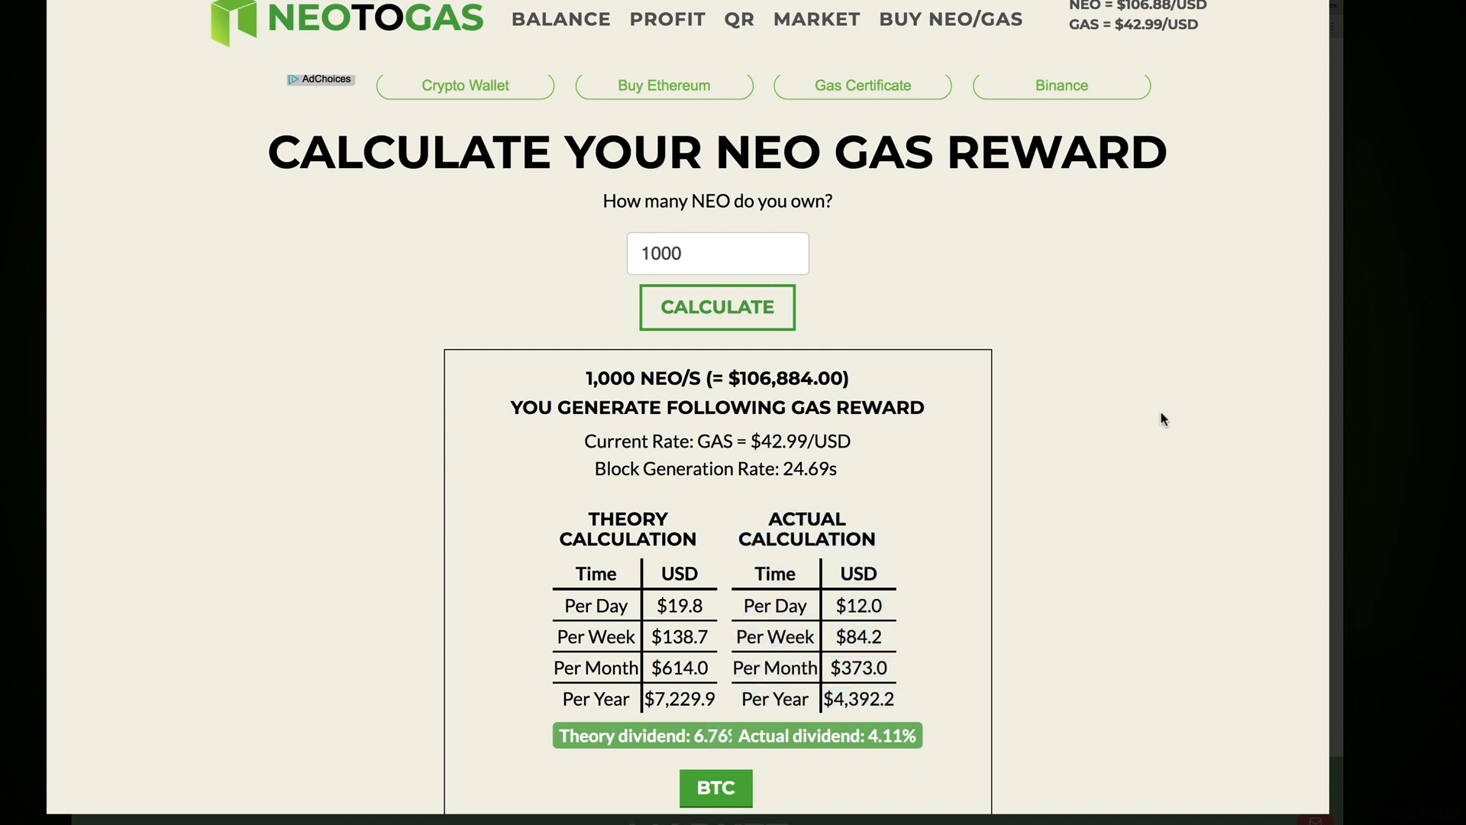